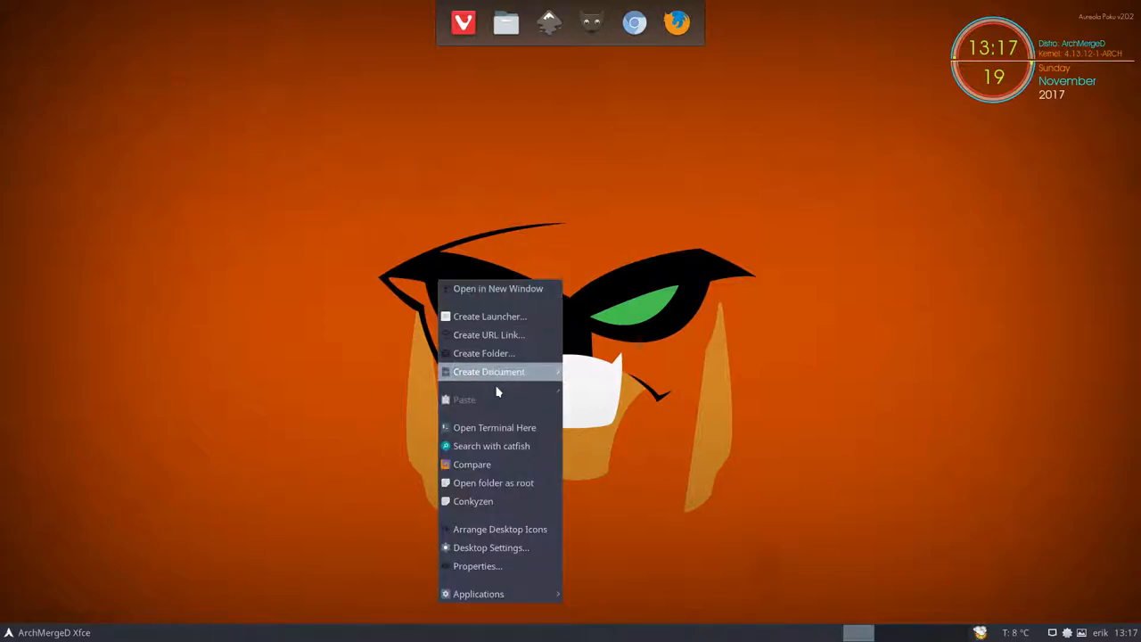
Step: Bring up a desktop terminal showing the weather report, then dismiss it
left_click(492, 428)
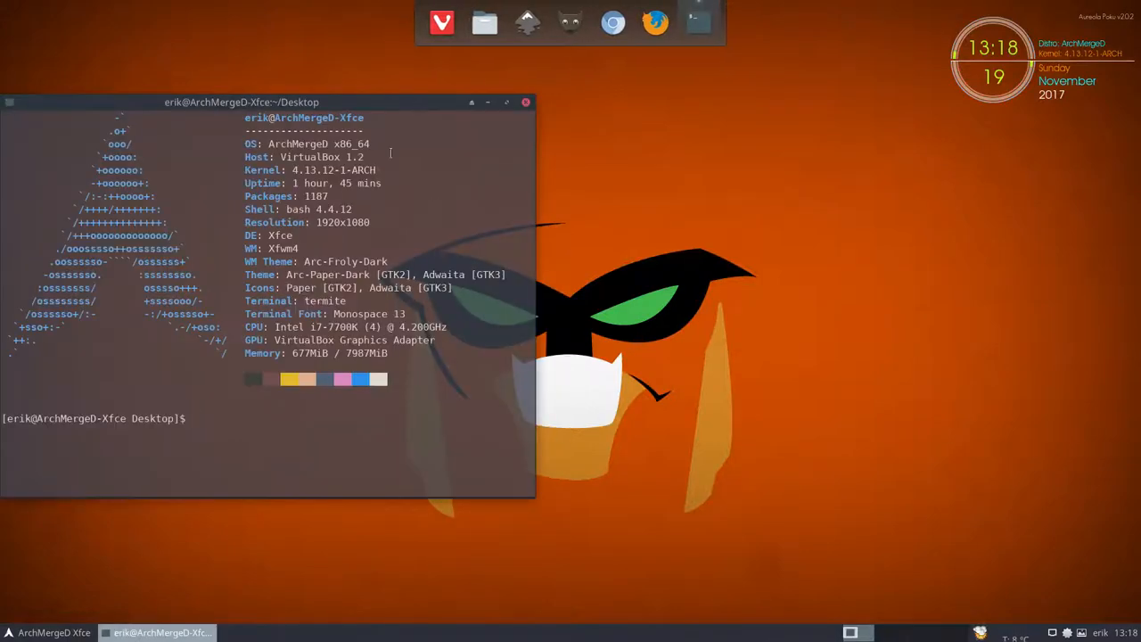
left_click_drag(241, 101, 532, 96)
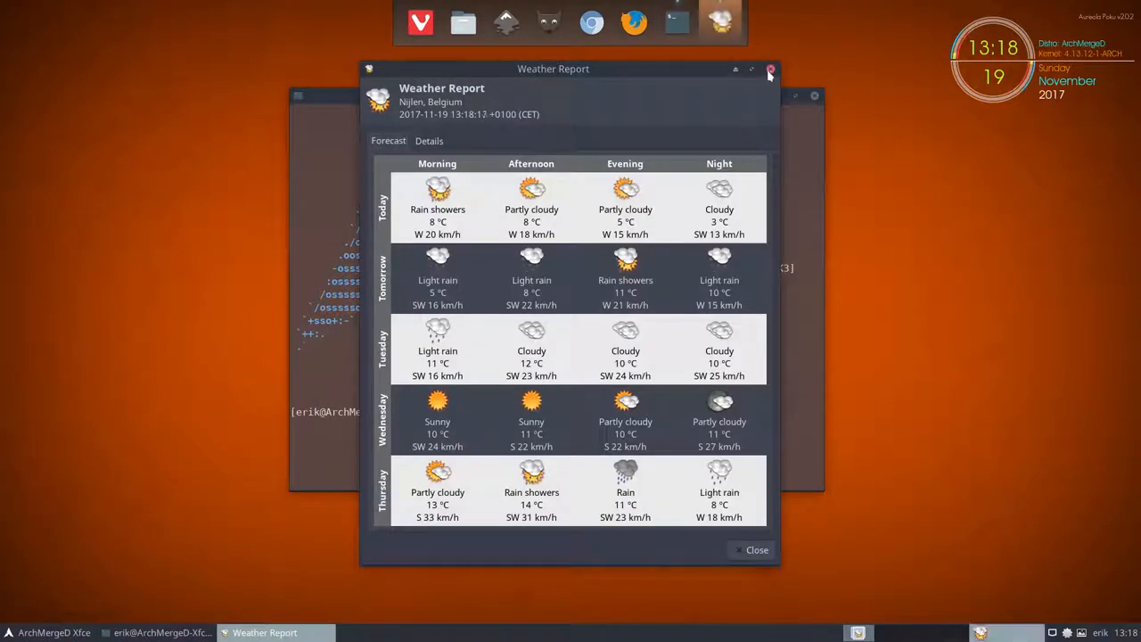
left_click(771, 69)
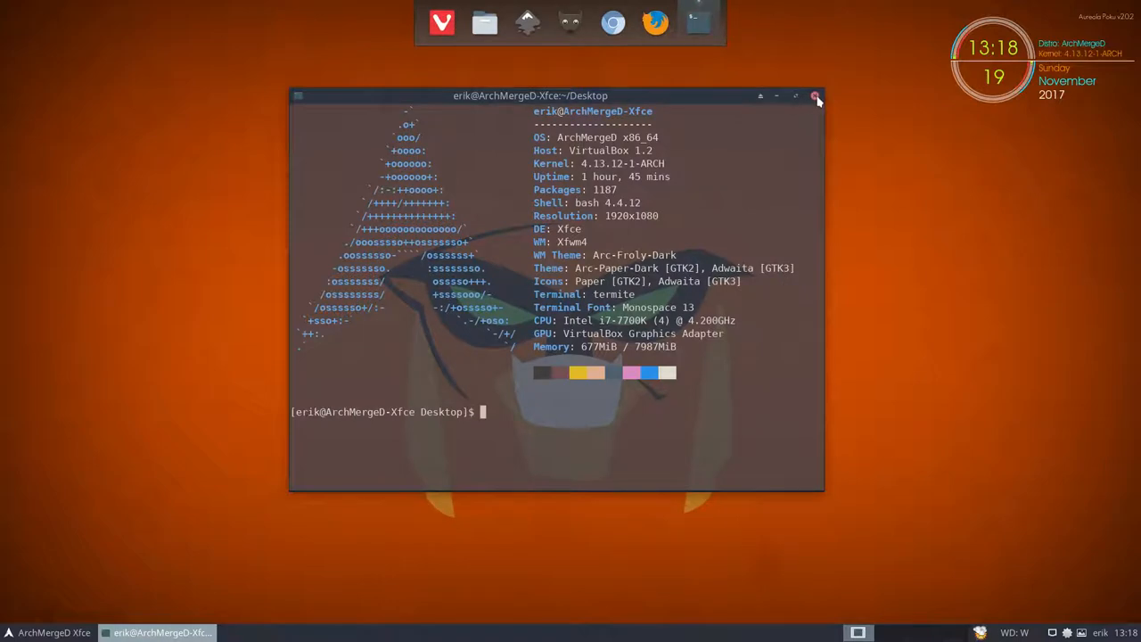
left_click(813, 96)
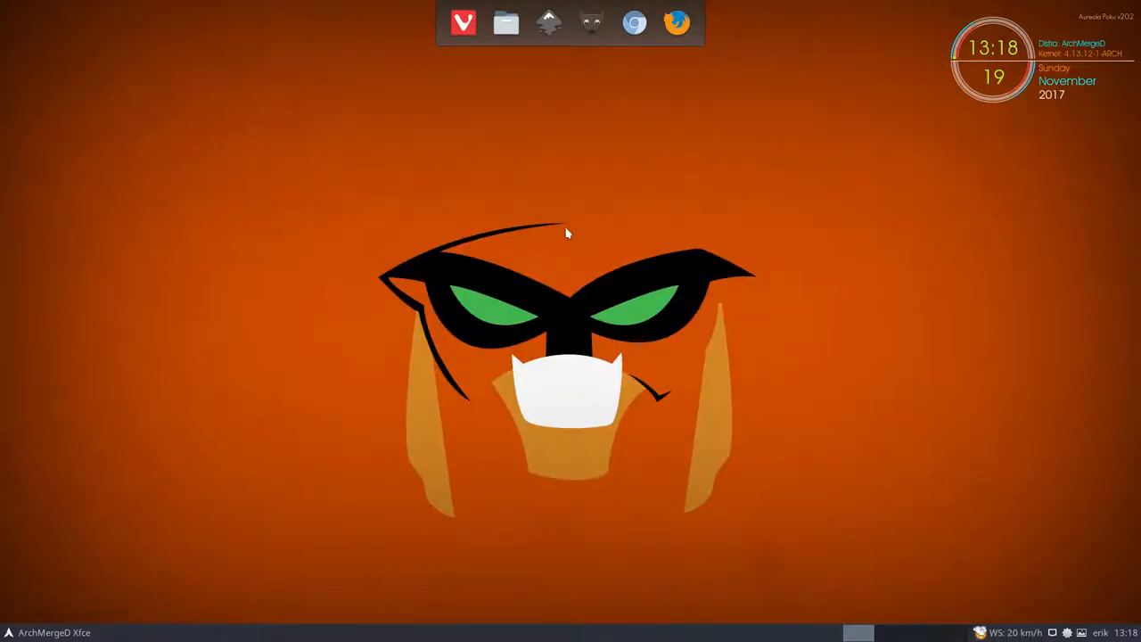
mouse_move(67, 633)
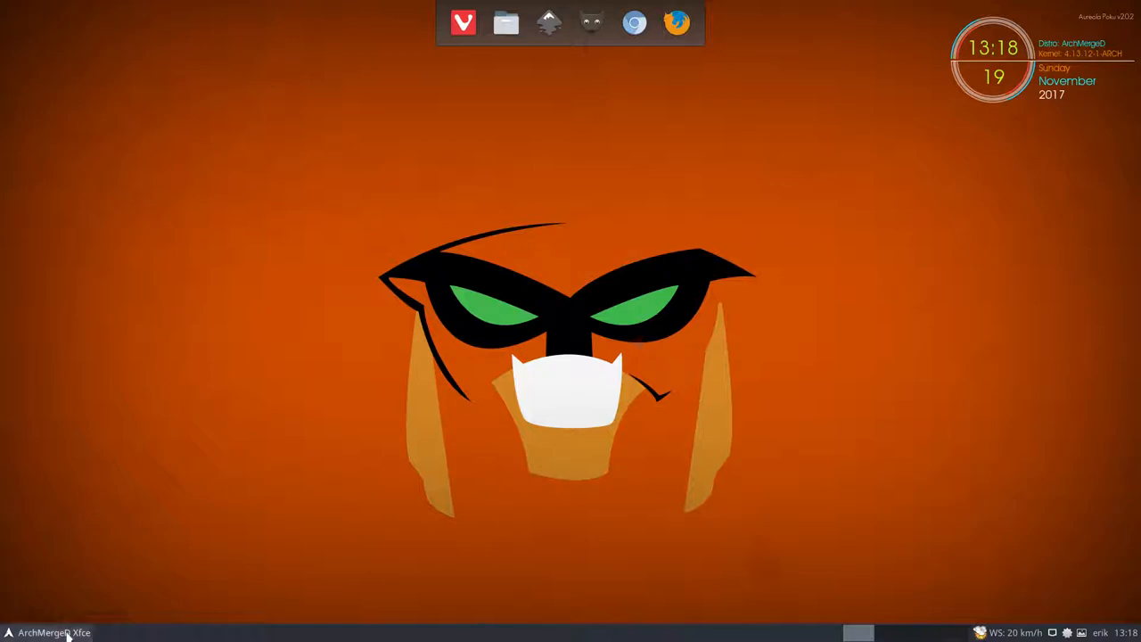
Step: Browse to the home folder in Thunar and start a Termite terminal there
left_click(9, 632)
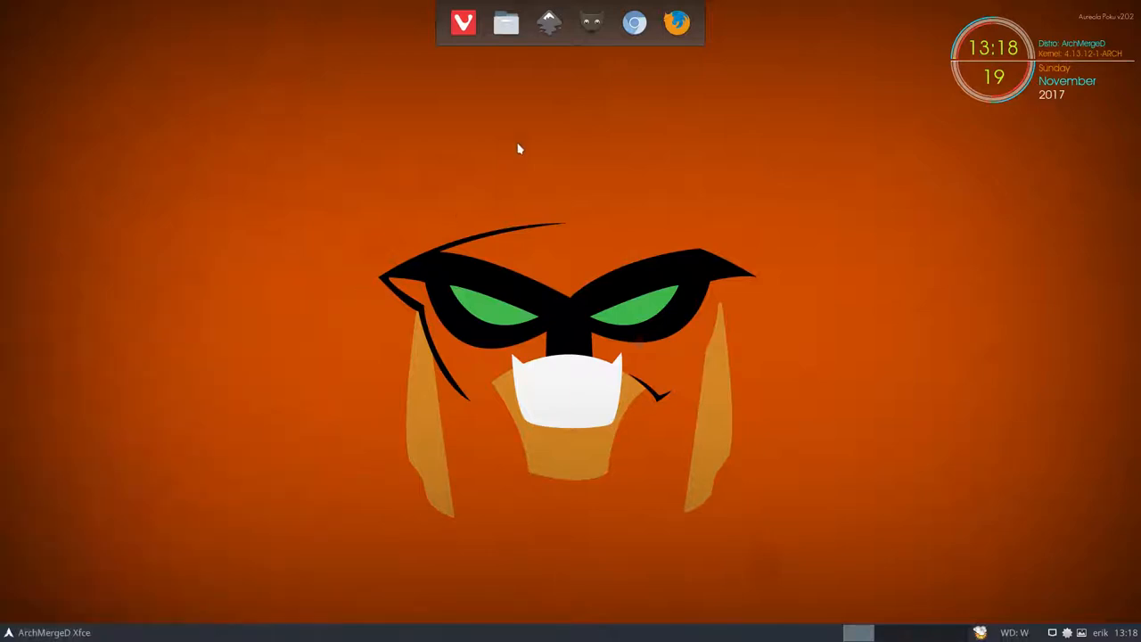
left_click(503, 21)
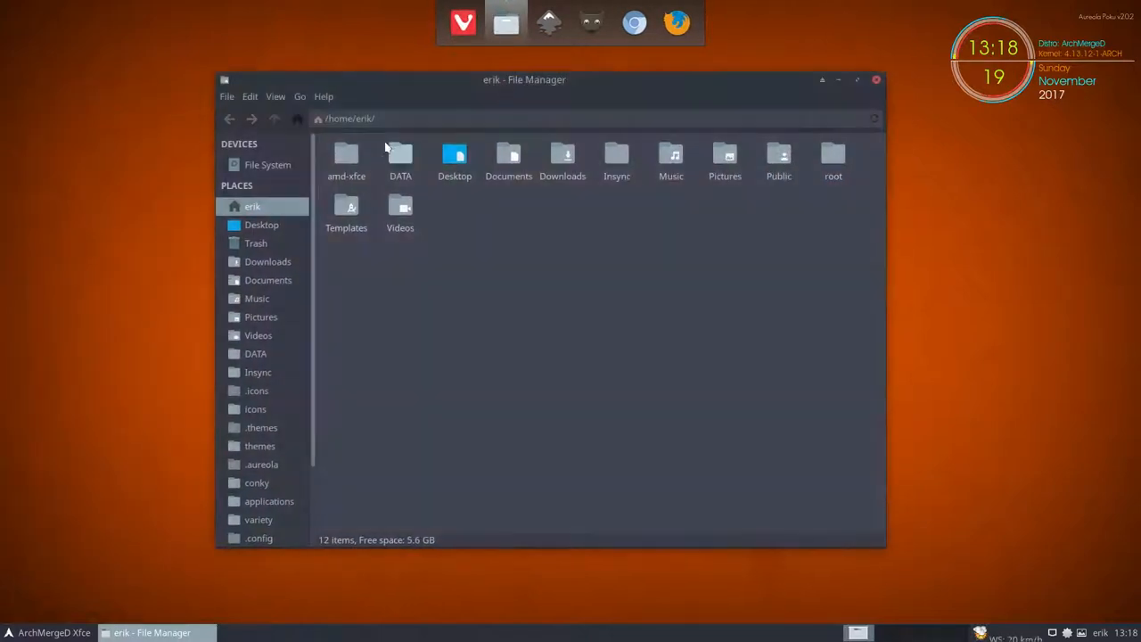
left_click(346, 153)
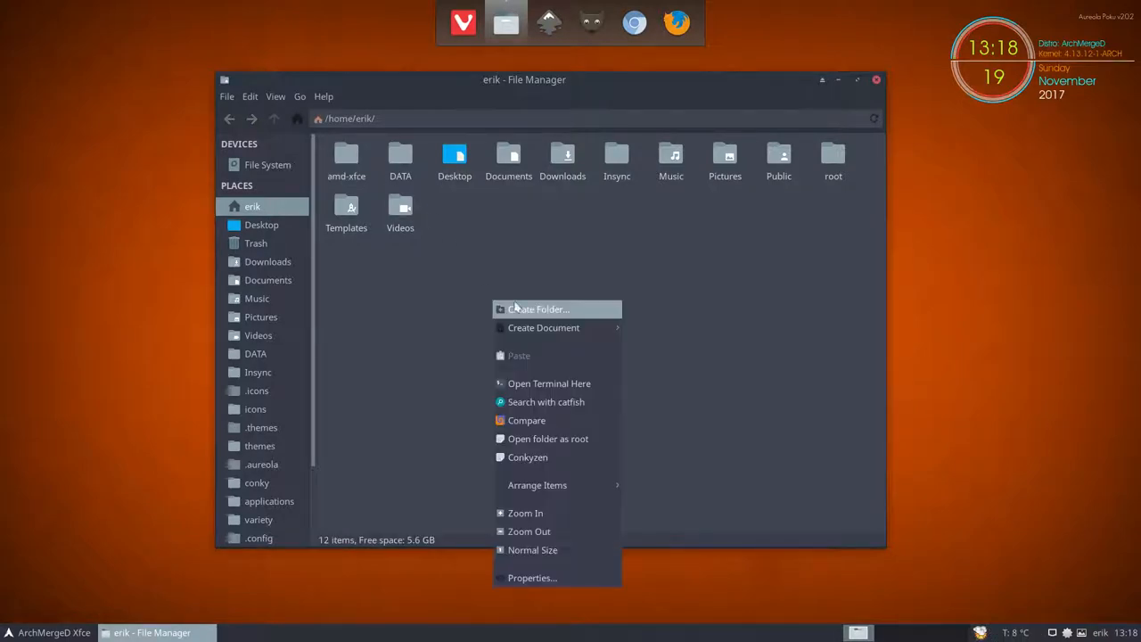
left_click(549, 383)
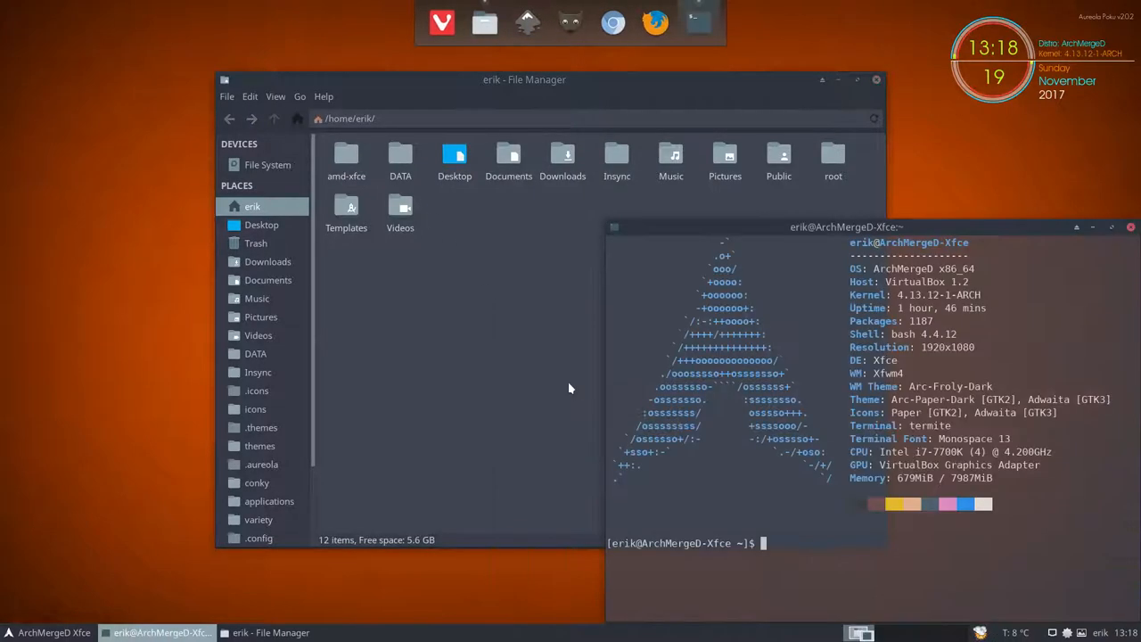
type("git")
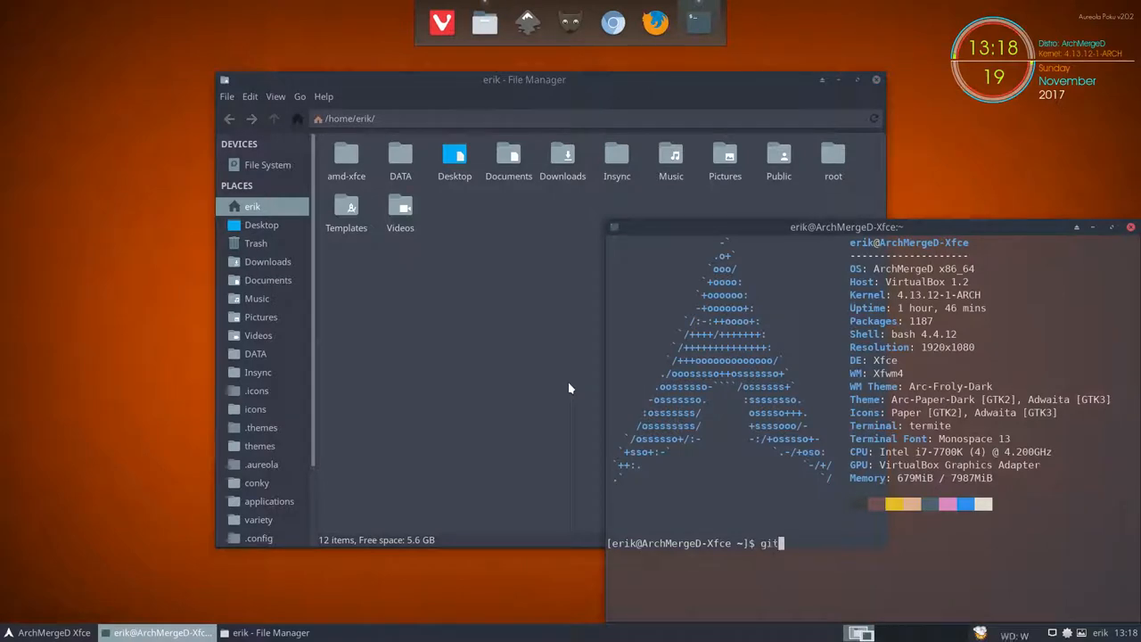
type("clone https")
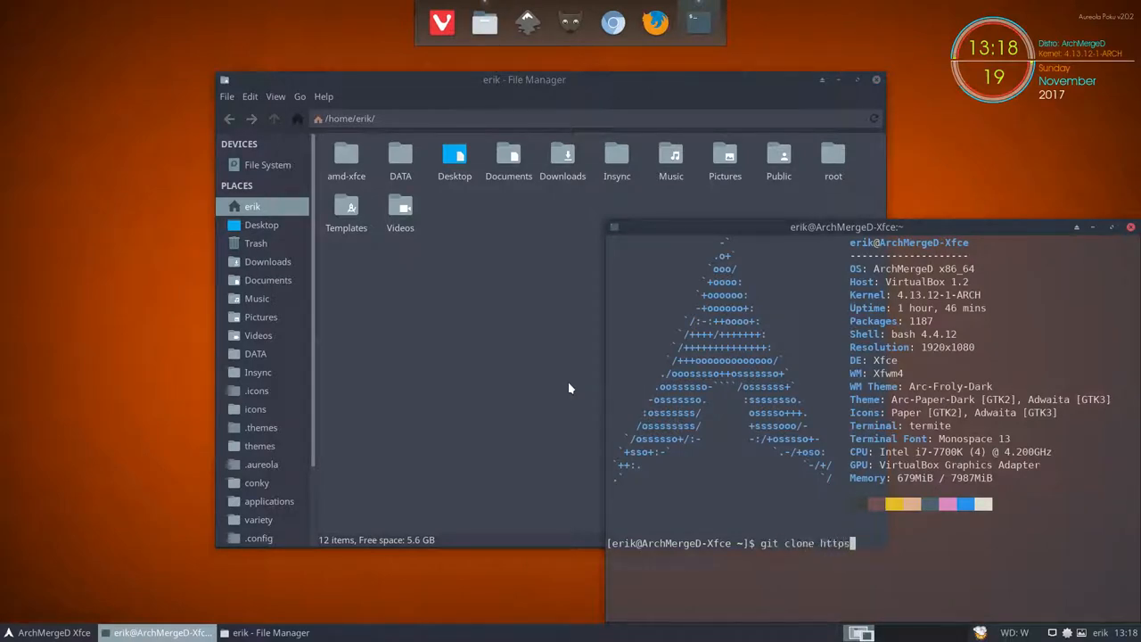
type("://")
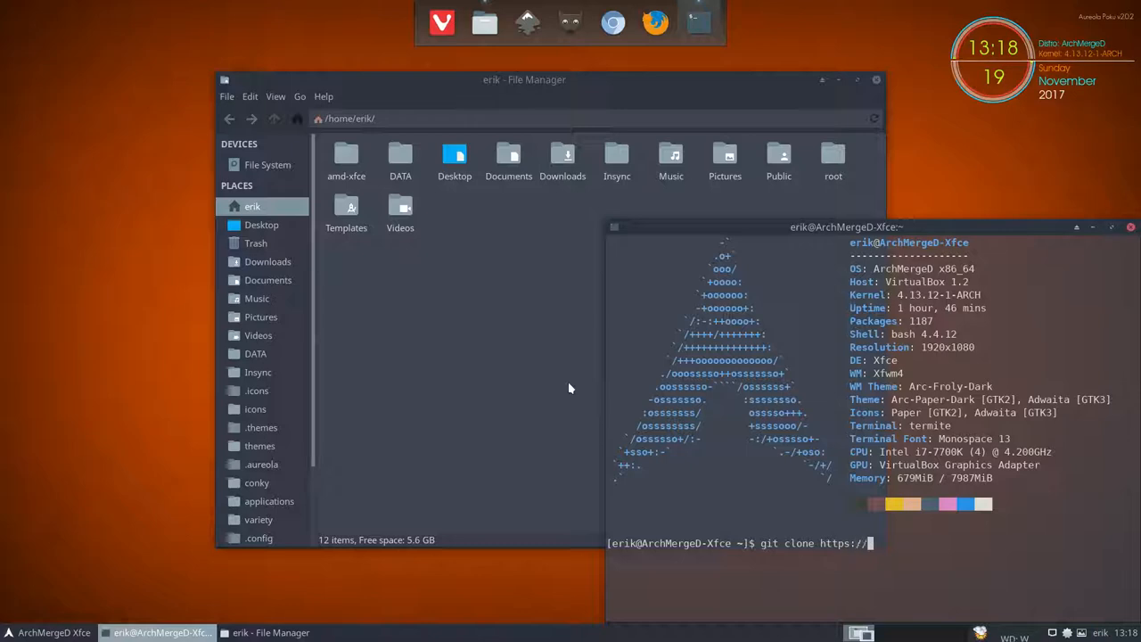
type("githuBc")
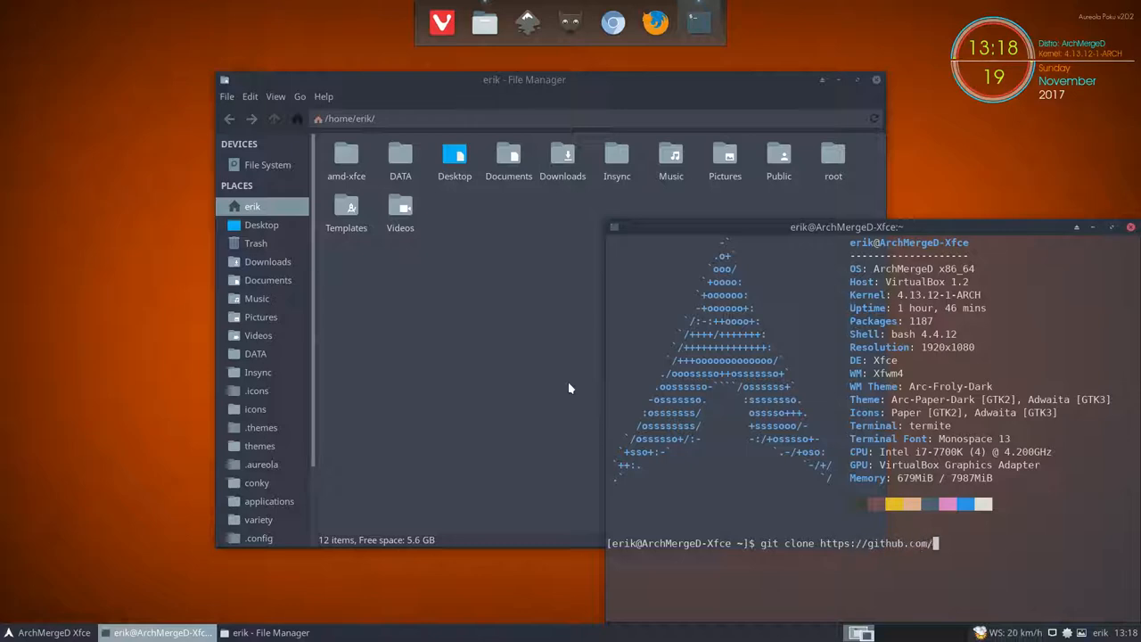
type("archmerge")
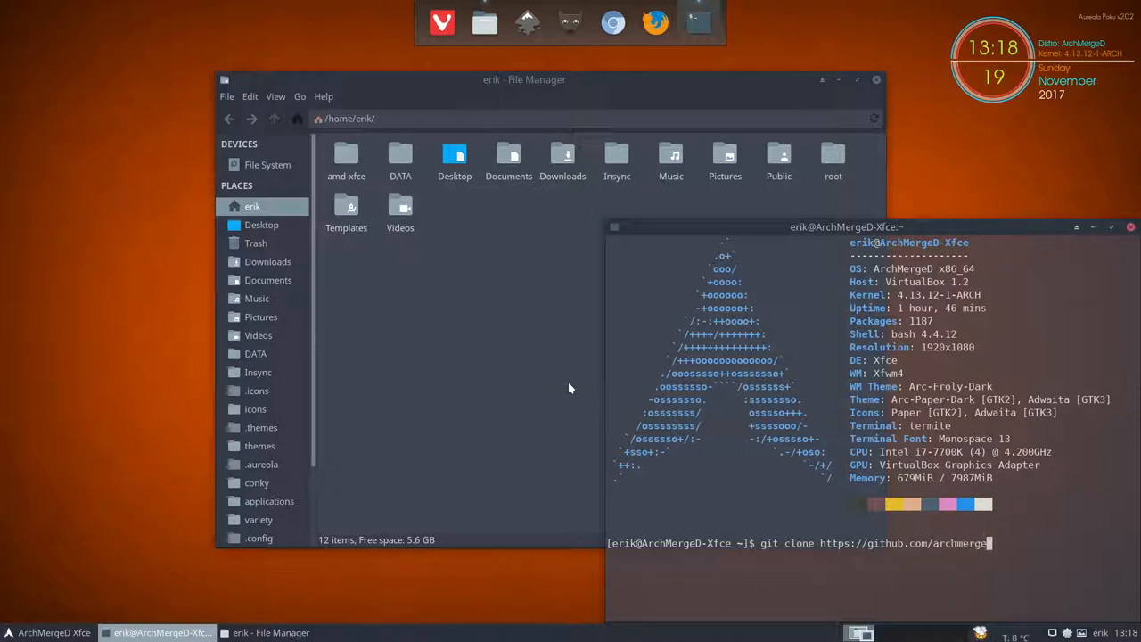
type("linux")
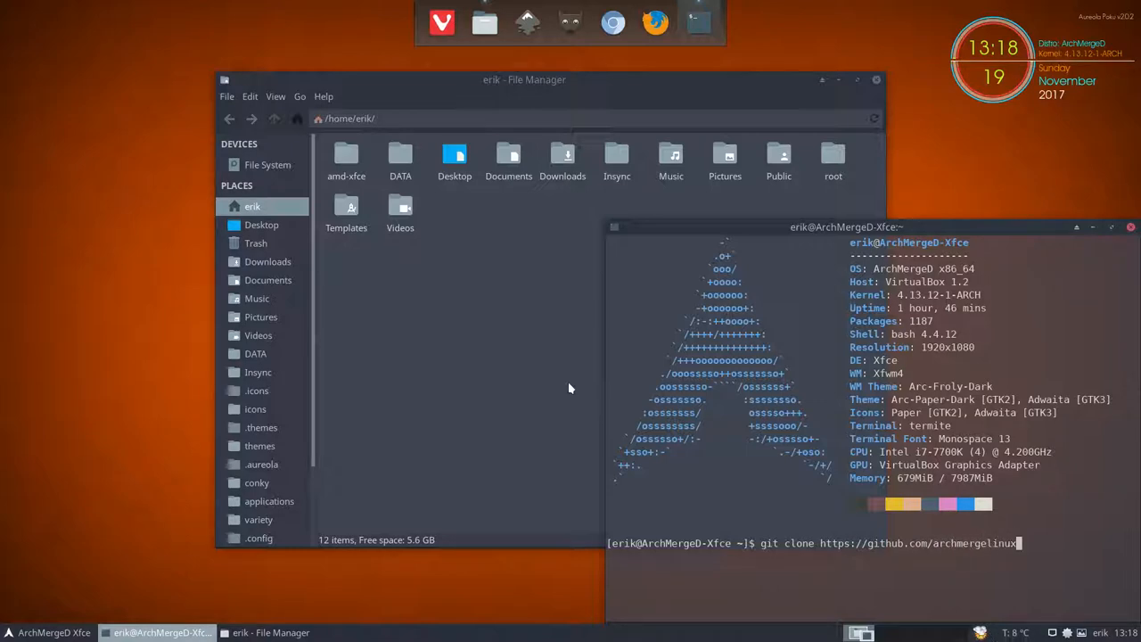
type("/")
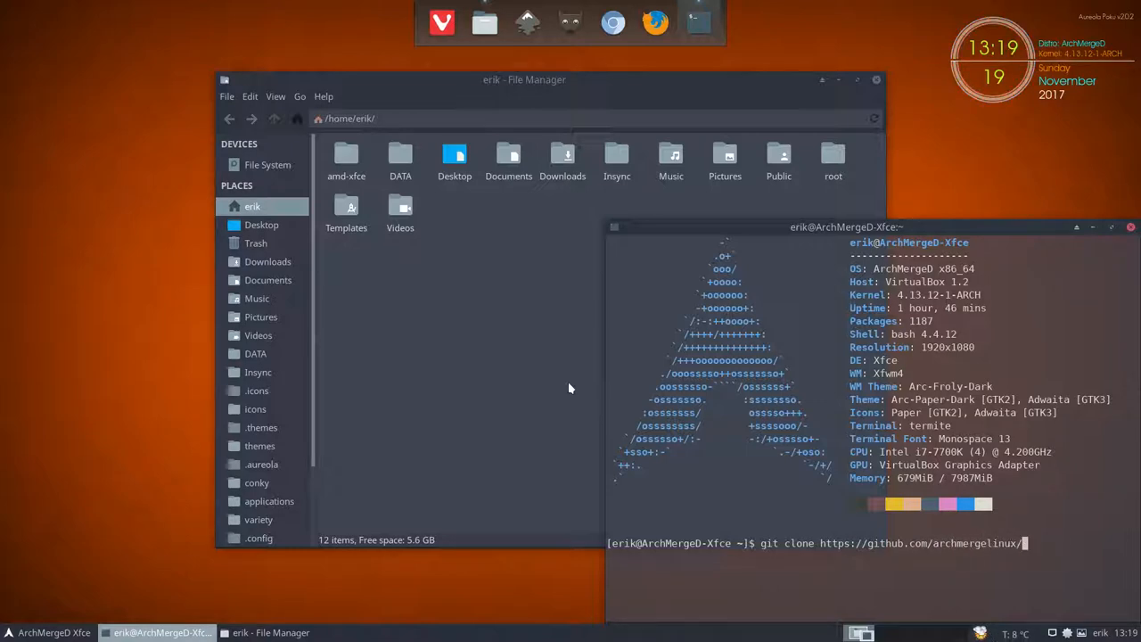
type("amd-i3")
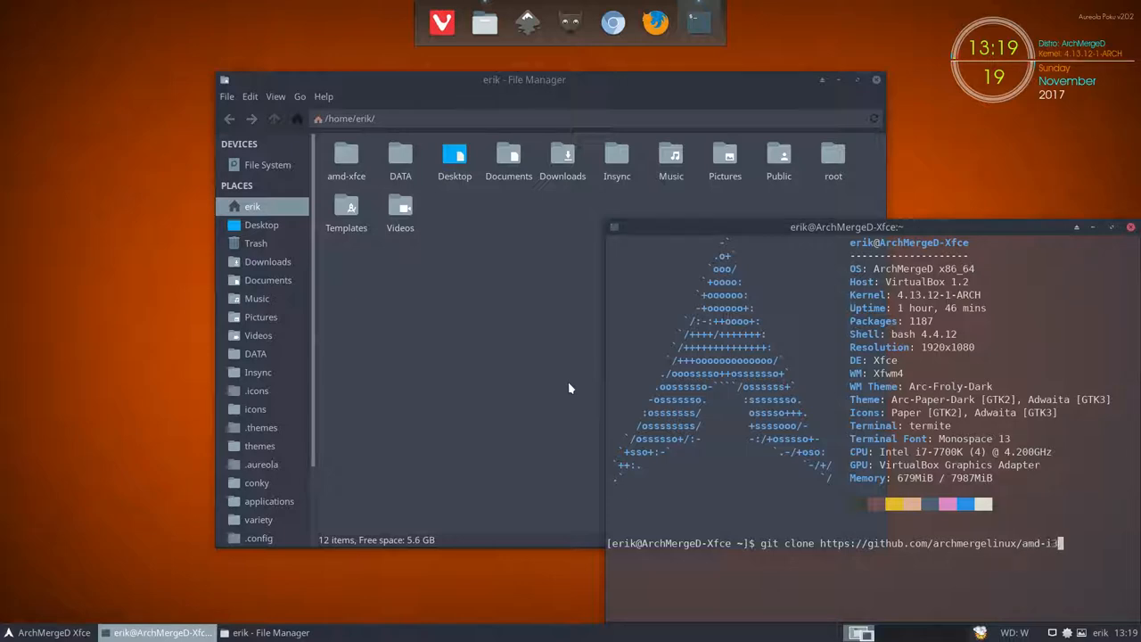
key("Return")
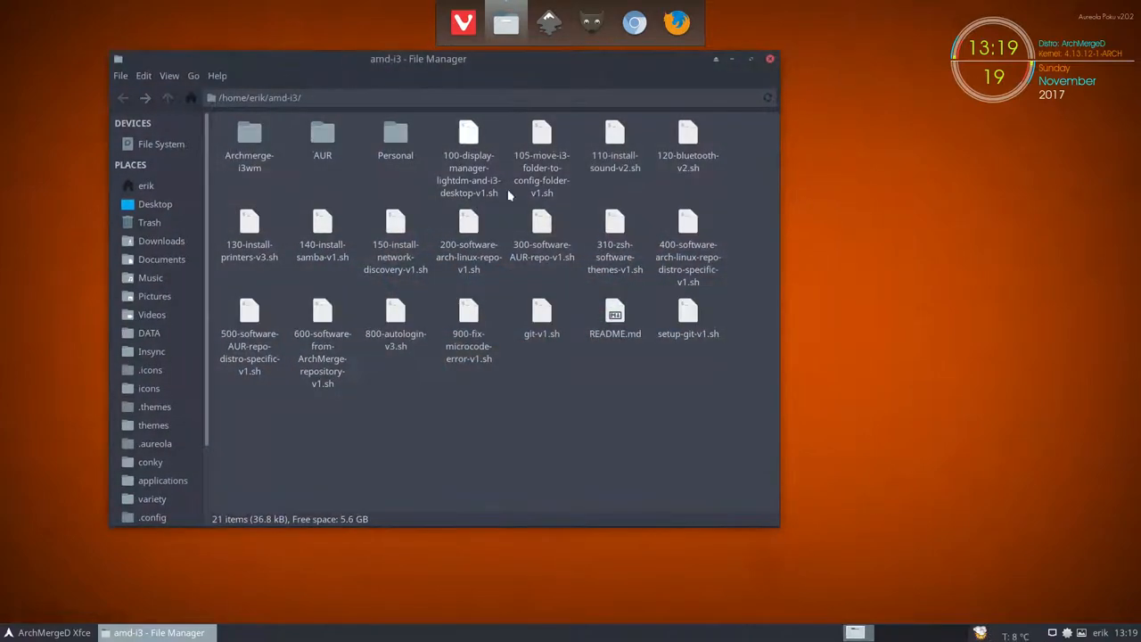
Step: Select 100-display-manager-lightdm-and-i3-desktop-v1.sh in the amd-i3 folder
left_click(469, 139)
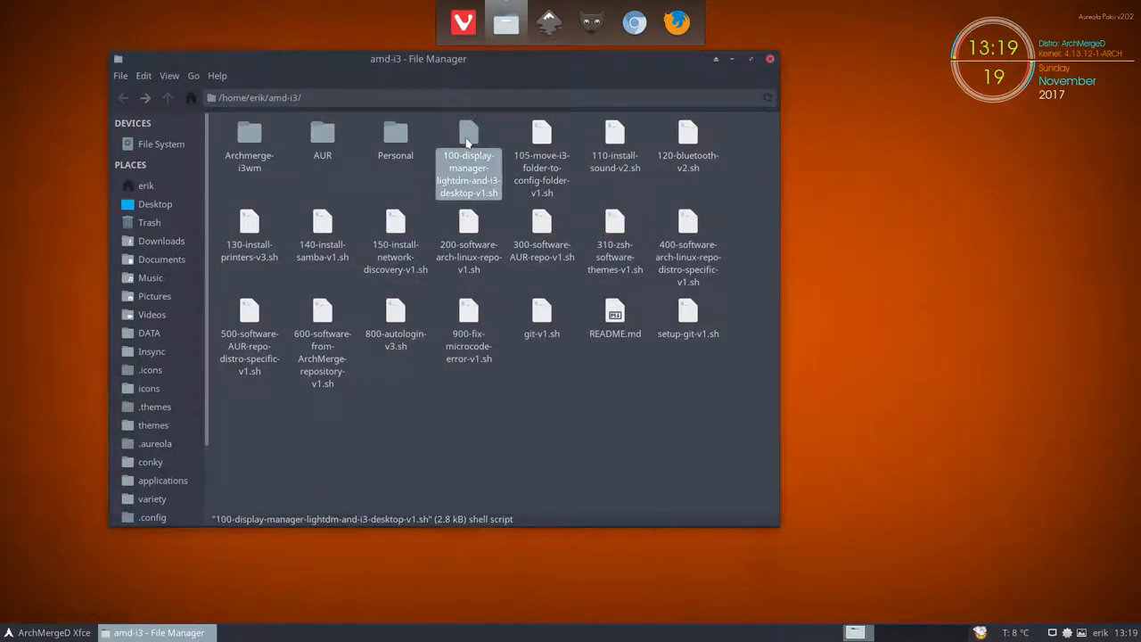
mouse_move(446, 130)
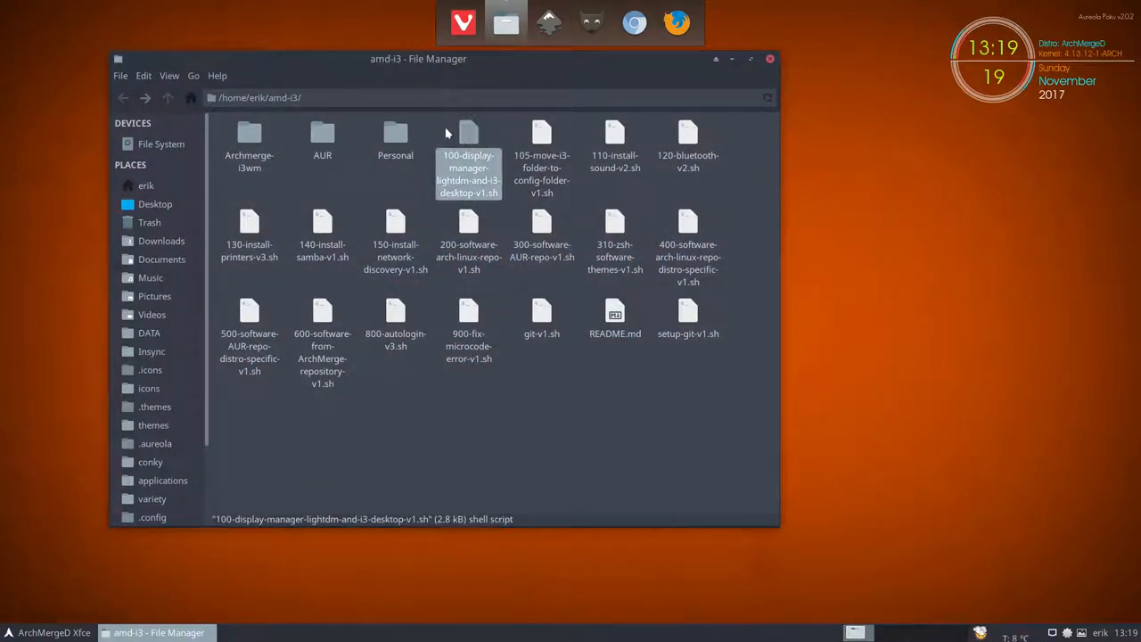
mouse_move(475, 140)
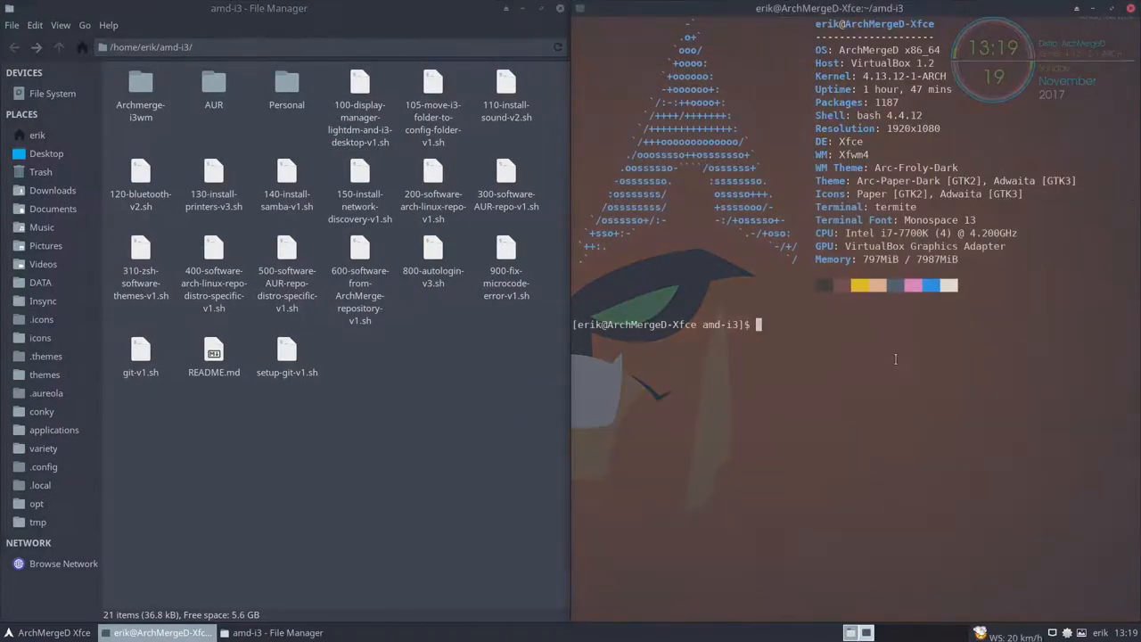
Step: Run the display-manager script building i3-gaps-next-git, and look at the Archmerge-i3wm config file meanwhile
type("./")
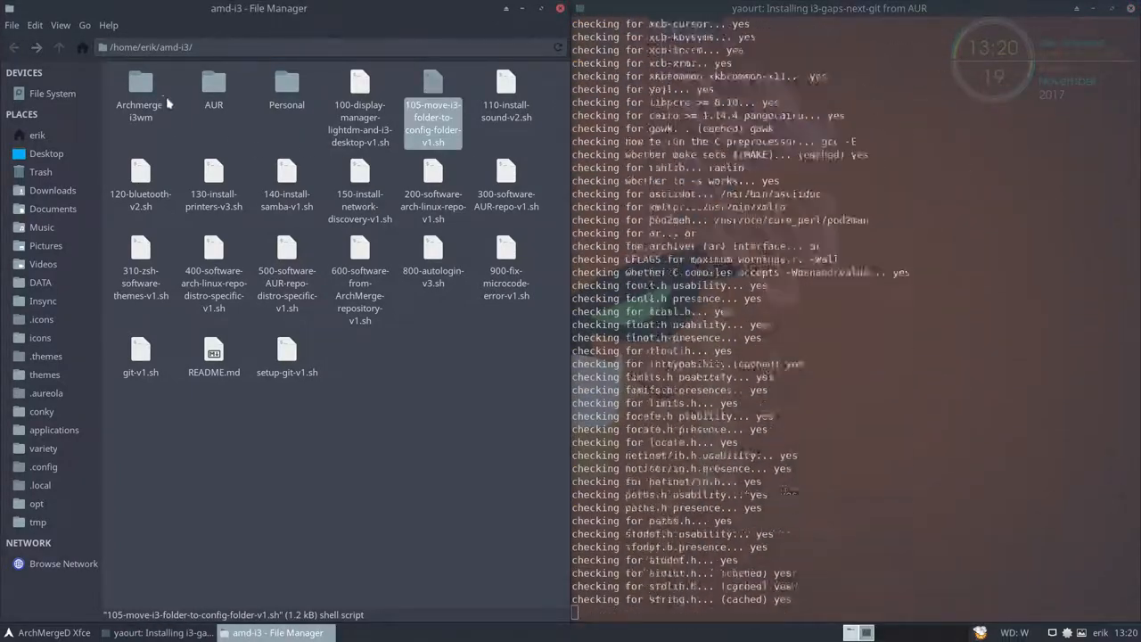
double_click(140, 80)
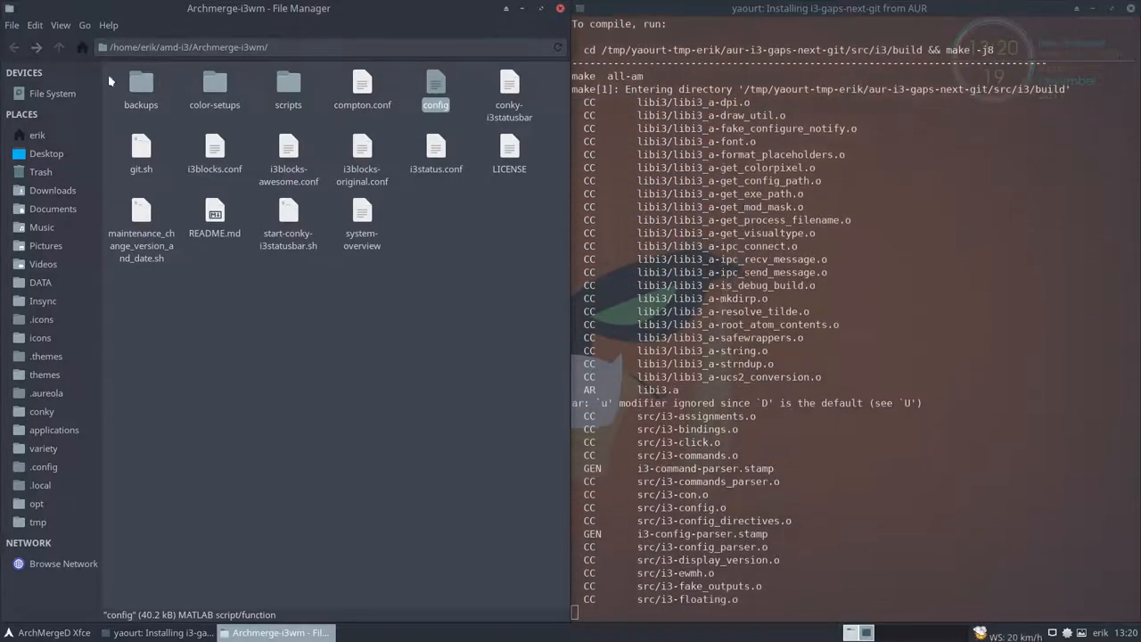
left_click(68, 47)
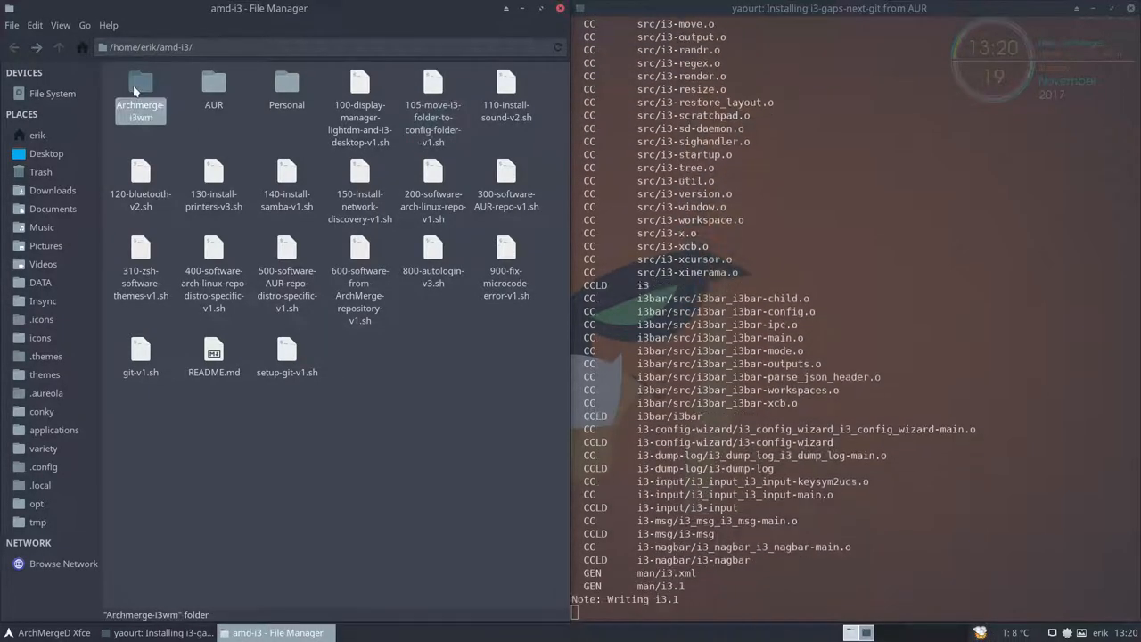
left_click(432, 89)
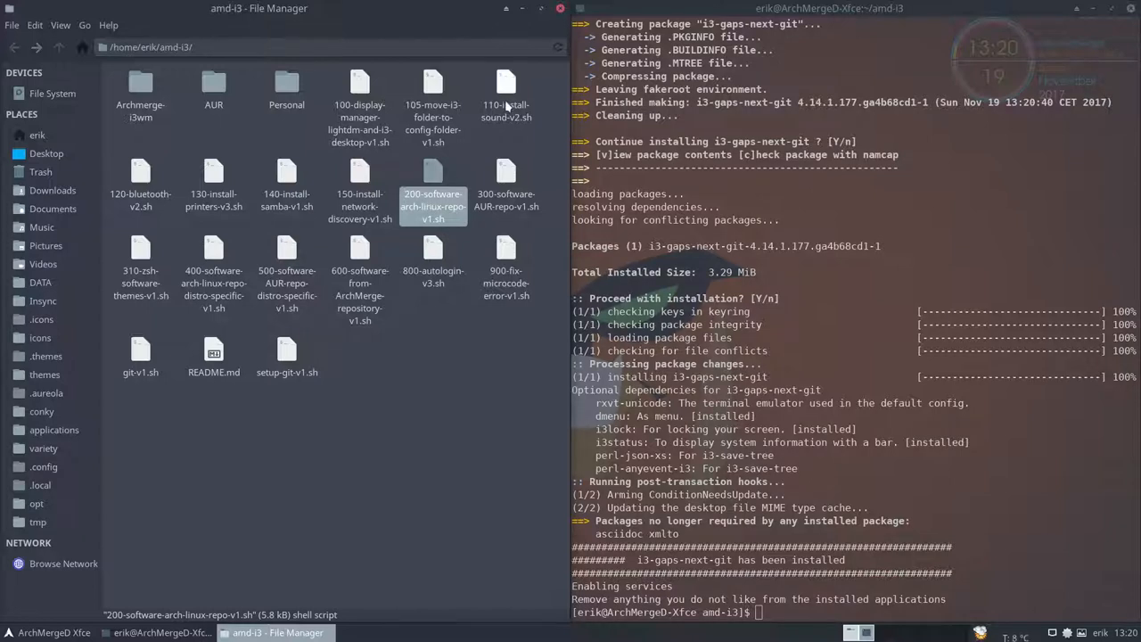
Step: Run ./105-move-i3-folder-to-config-folder-v1.sh and verify the i3 config inside ~/.config/i3
left_click(432, 102)
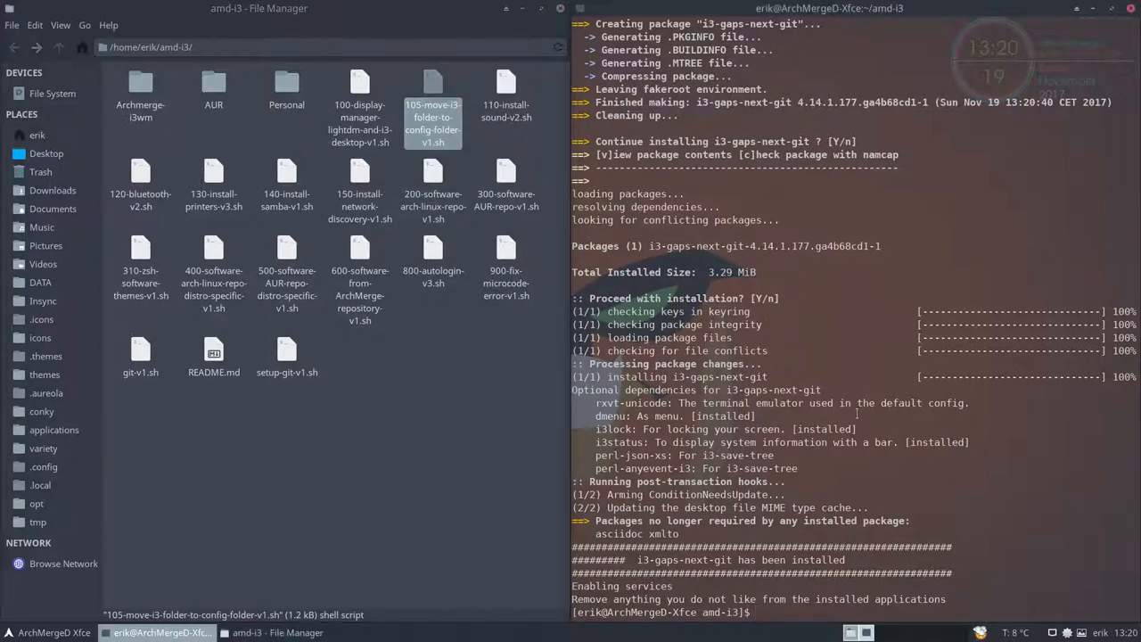
type("./105-move-i3-folder-to-config-folder-v1.sh")
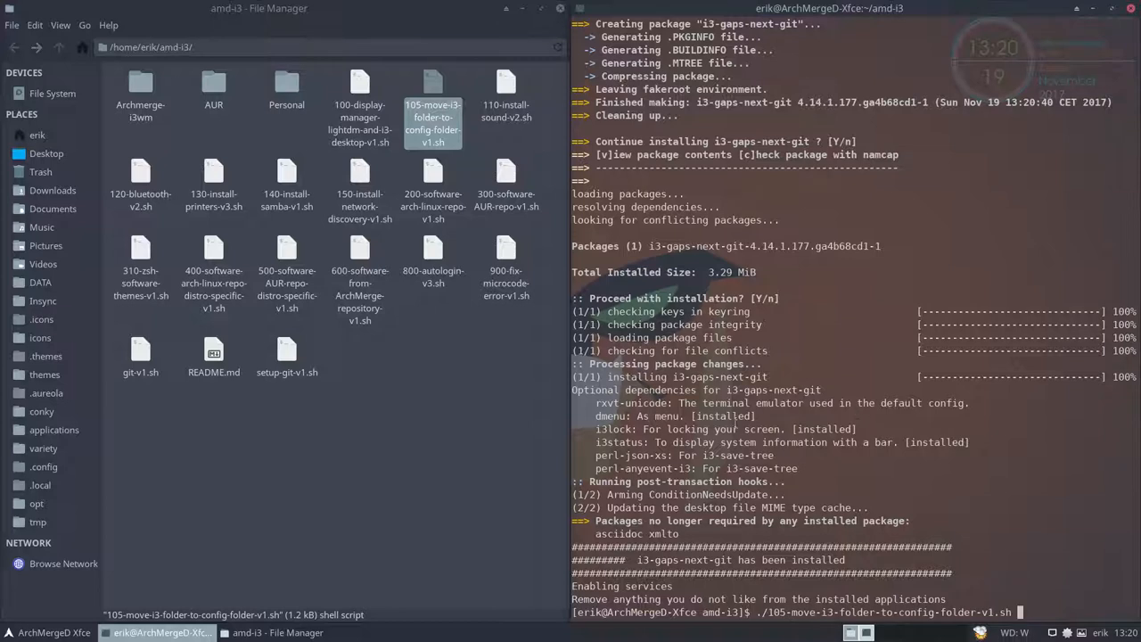
mouse_move(54, 430)
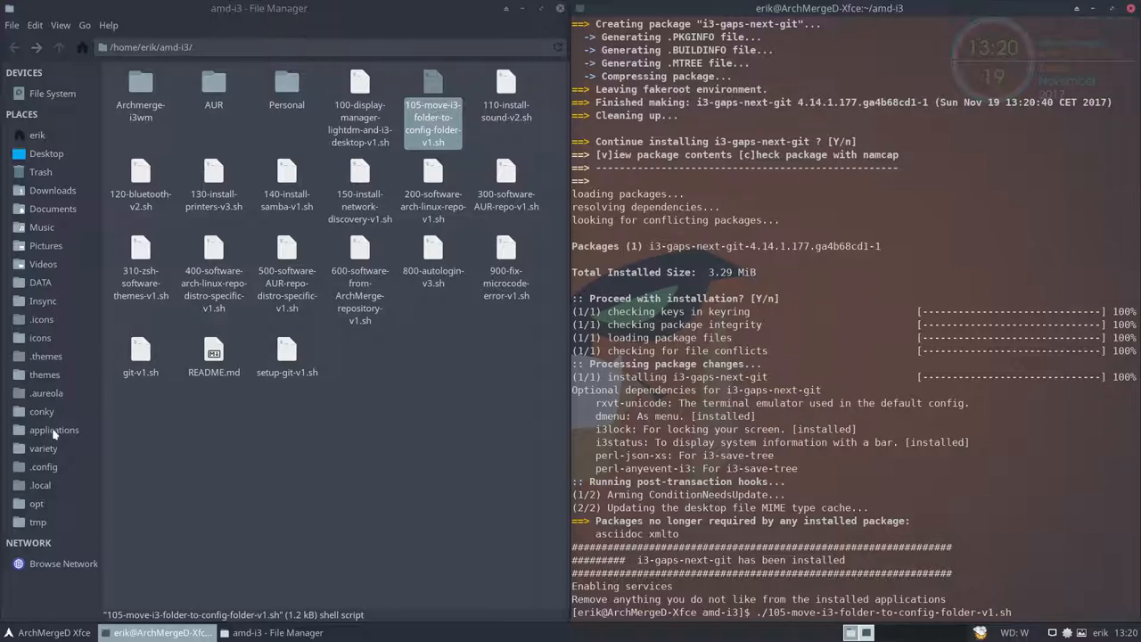
left_click(43, 467)
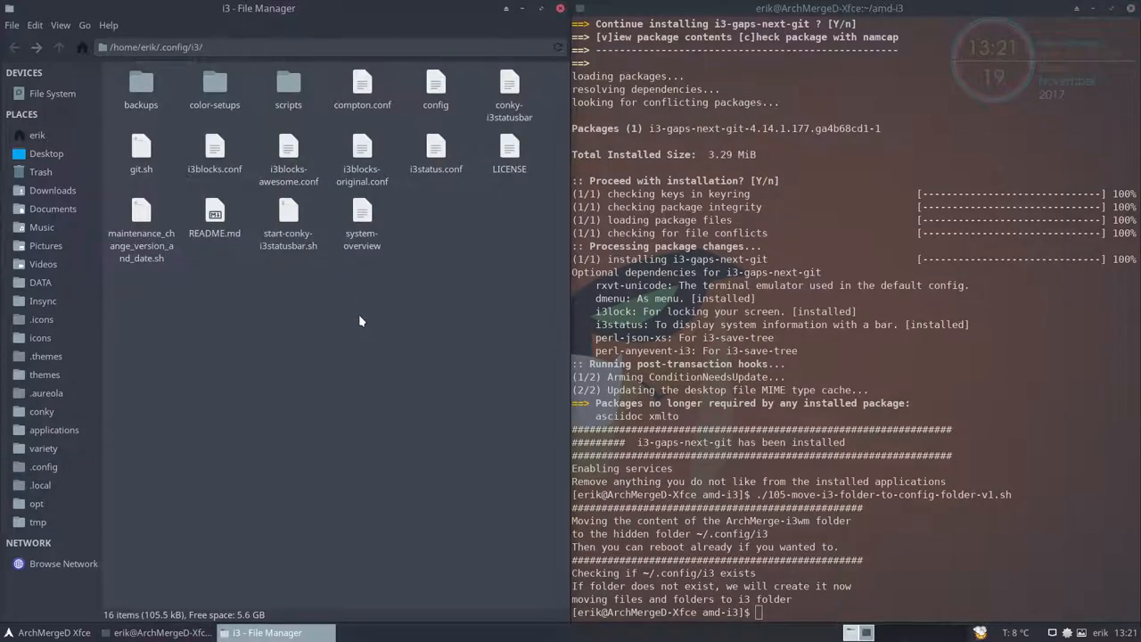
left_click(436, 84)
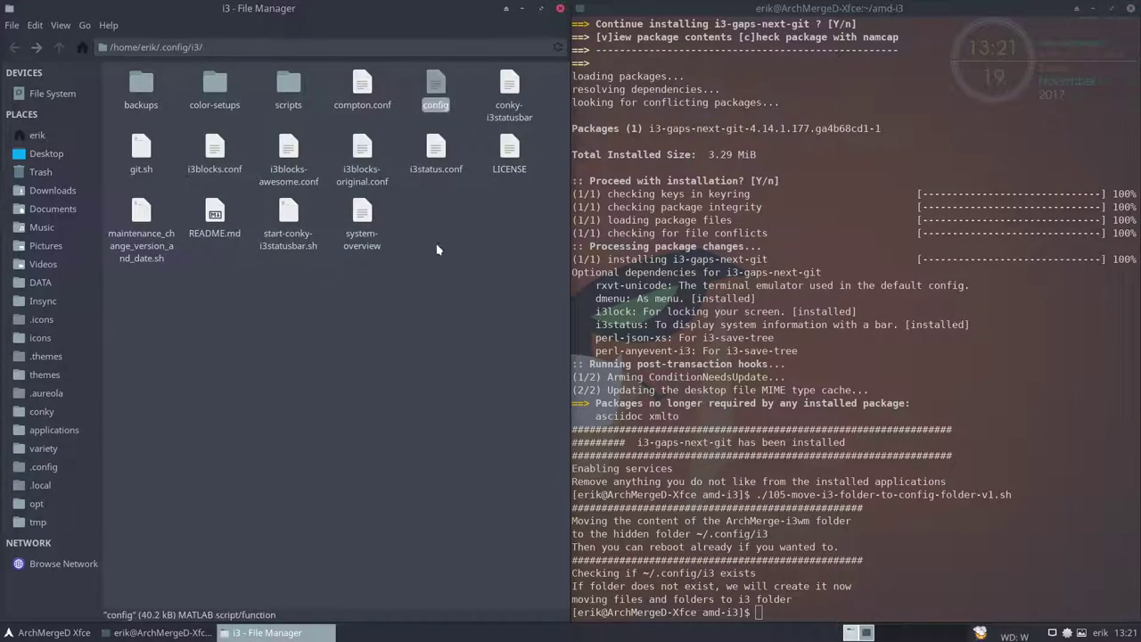
left_click(129, 335)
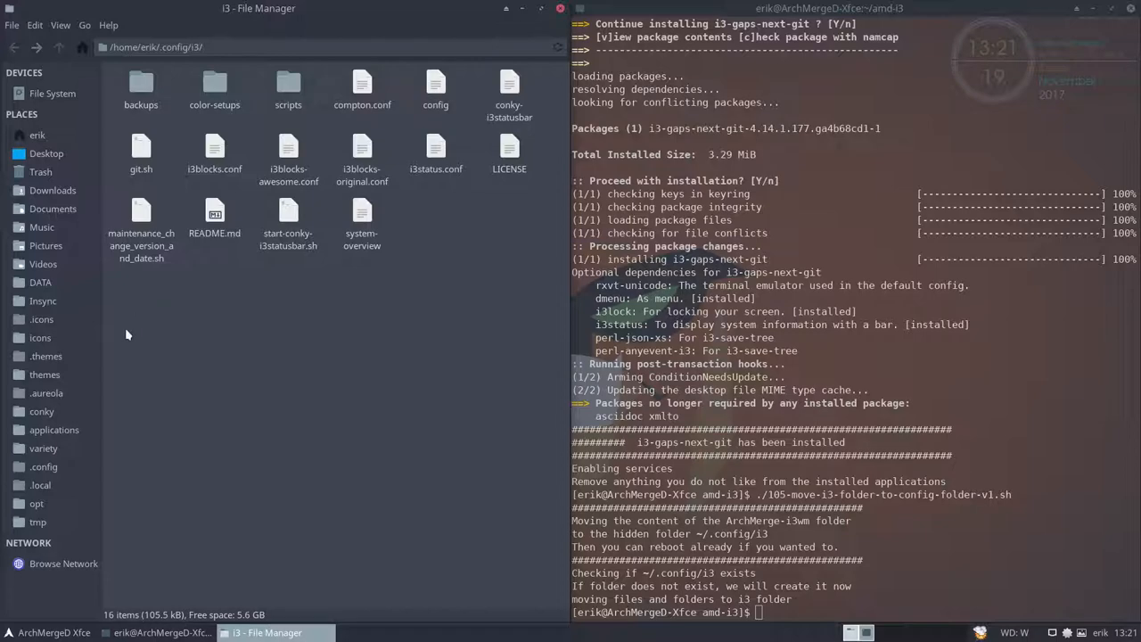
Step: Return to the amd-i3 folder and point out the display manager and sound install scripts
left_click(14, 46)
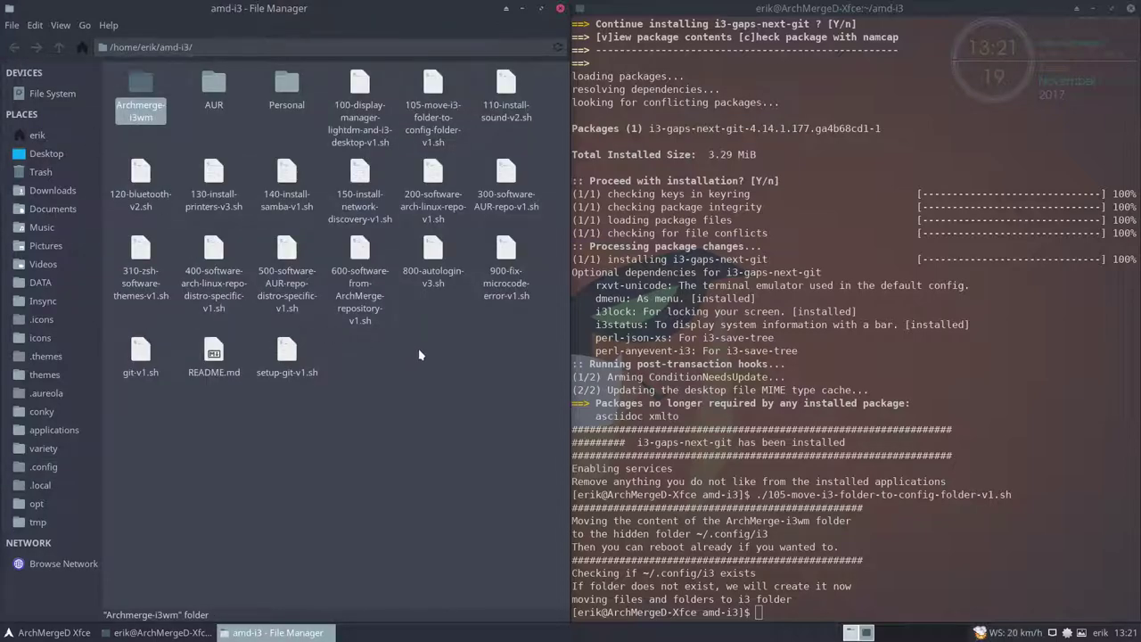
left_click(360, 98)
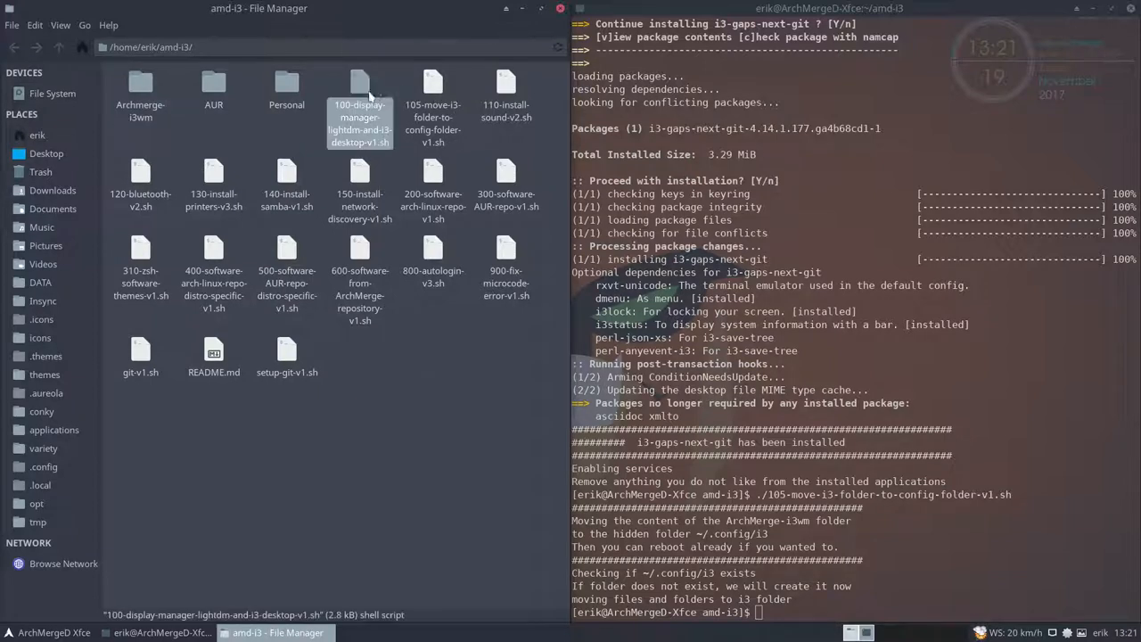
left_click(507, 89)
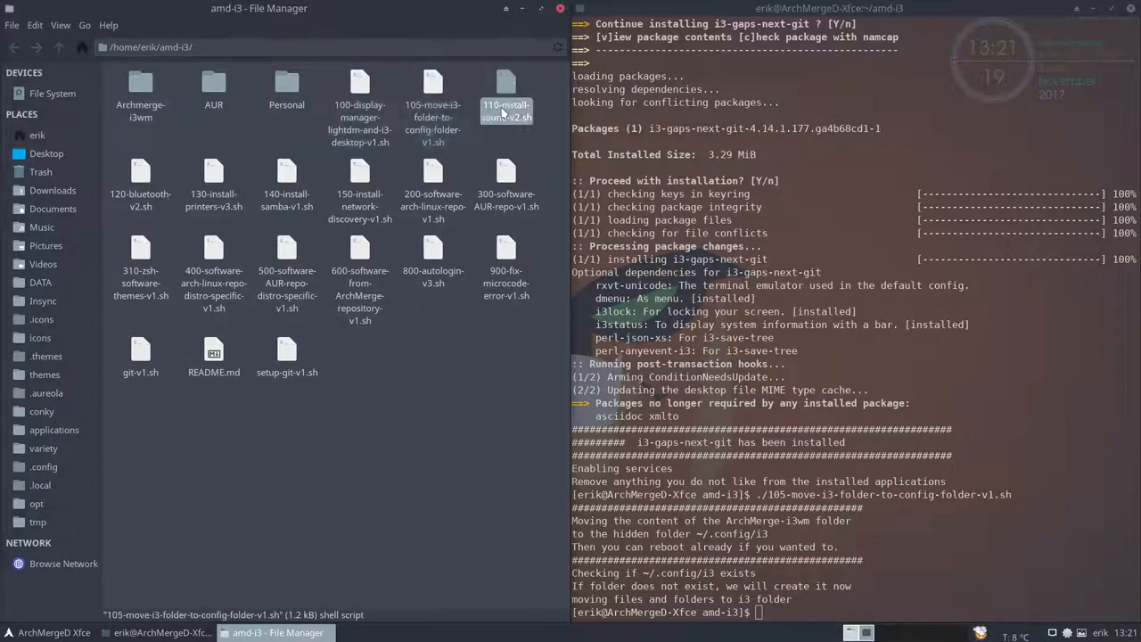
Step: Run 200-software-arch-linux-repo-v1.sh, which stops on the conky versus conky-lua-nv conflict
left_click(214, 178)
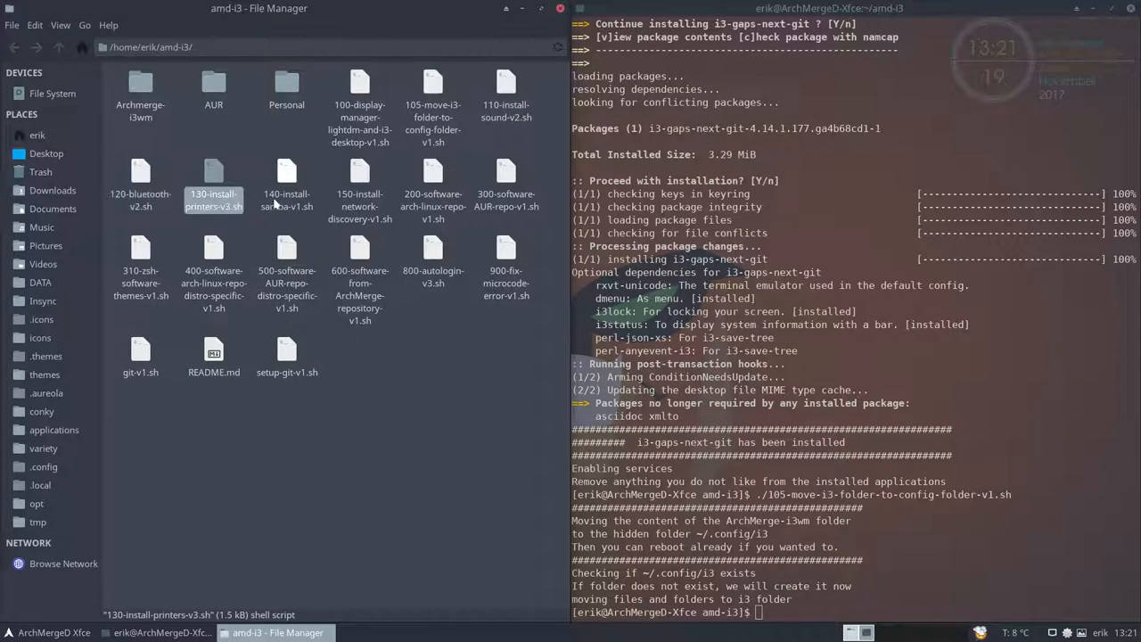
left_click(432, 182)
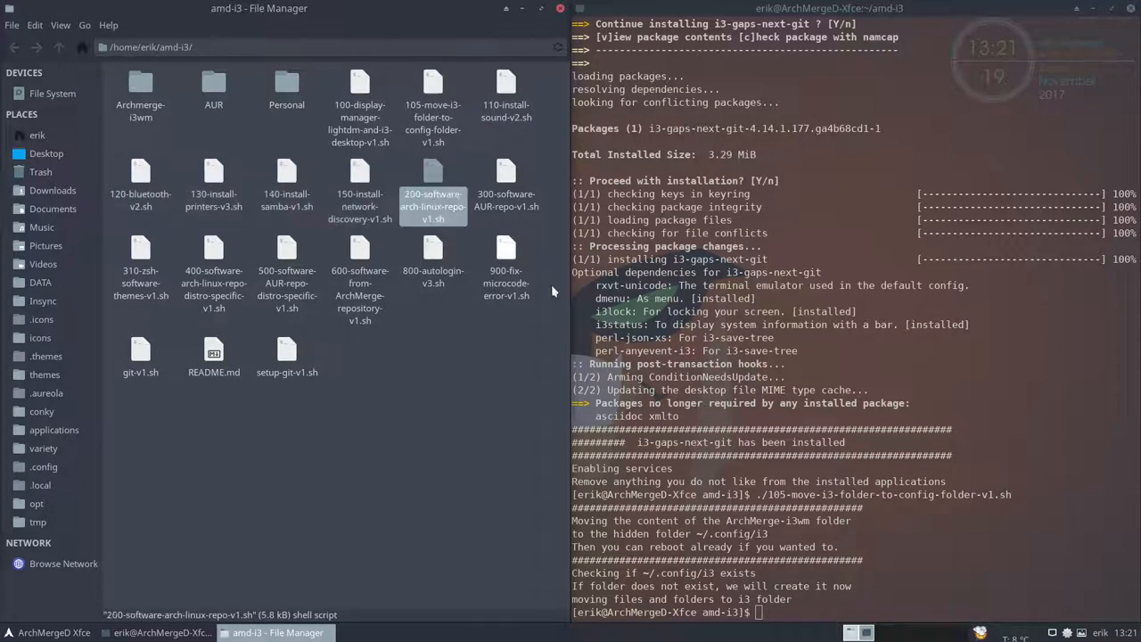
type("./")
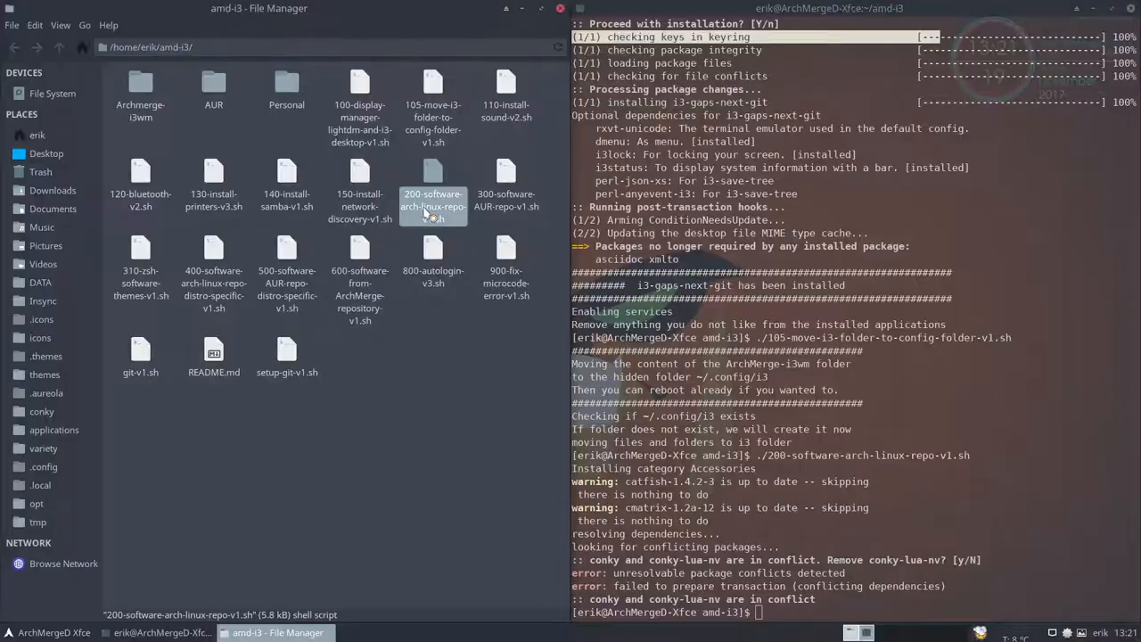
Step: Let the 200-software script finish, then run the 300-software-AUR-repo script to completion
double_click(432, 179)
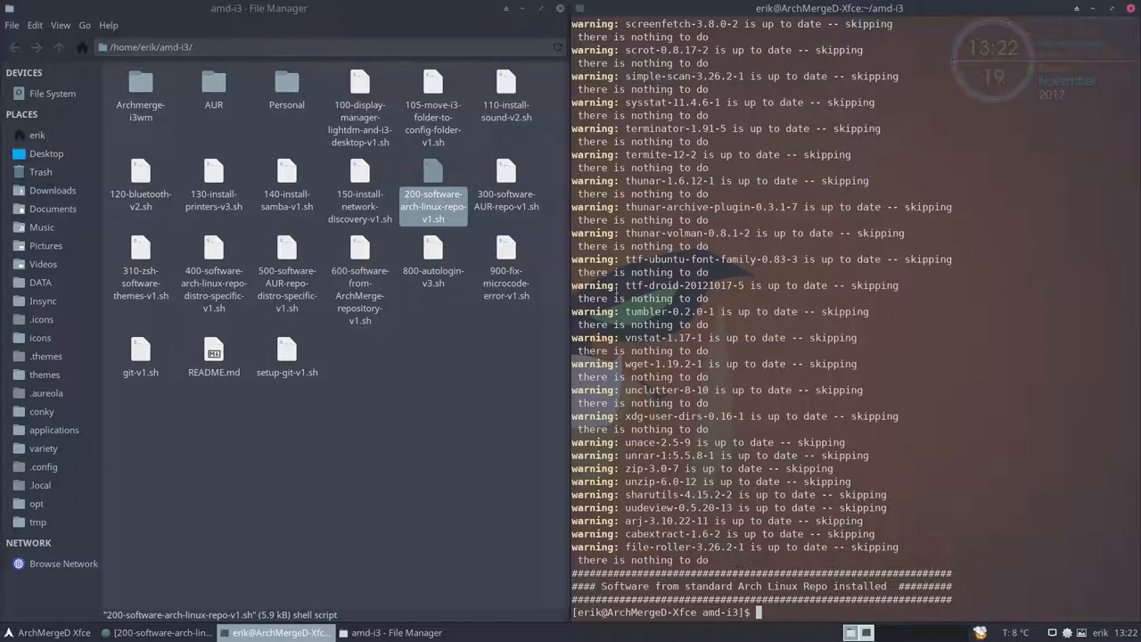
type(".")
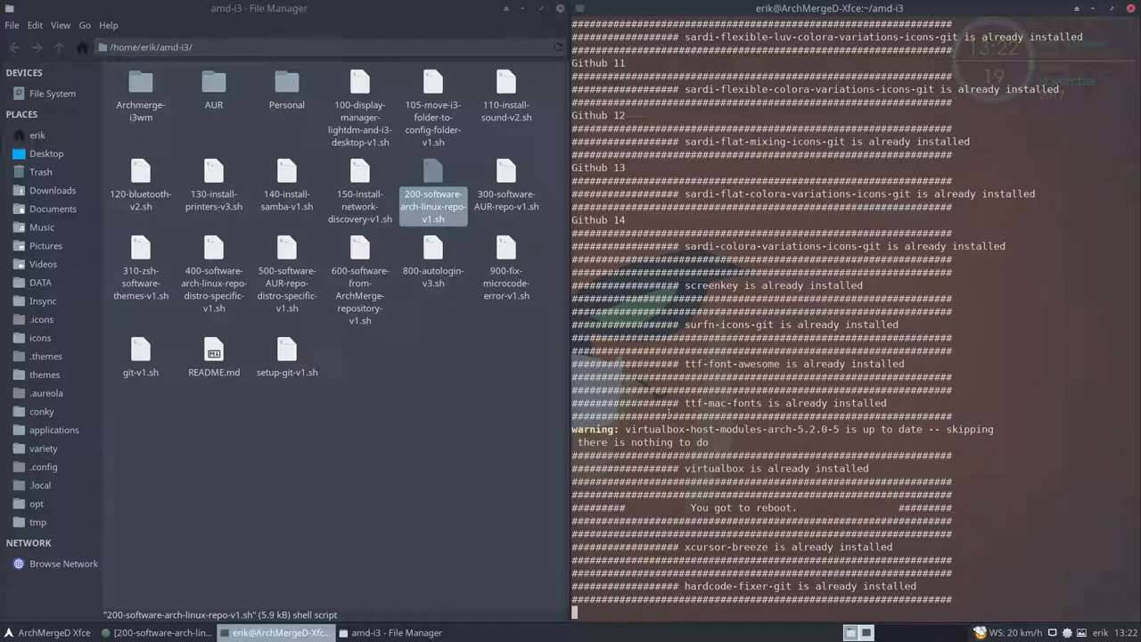
scroll("down", 3)
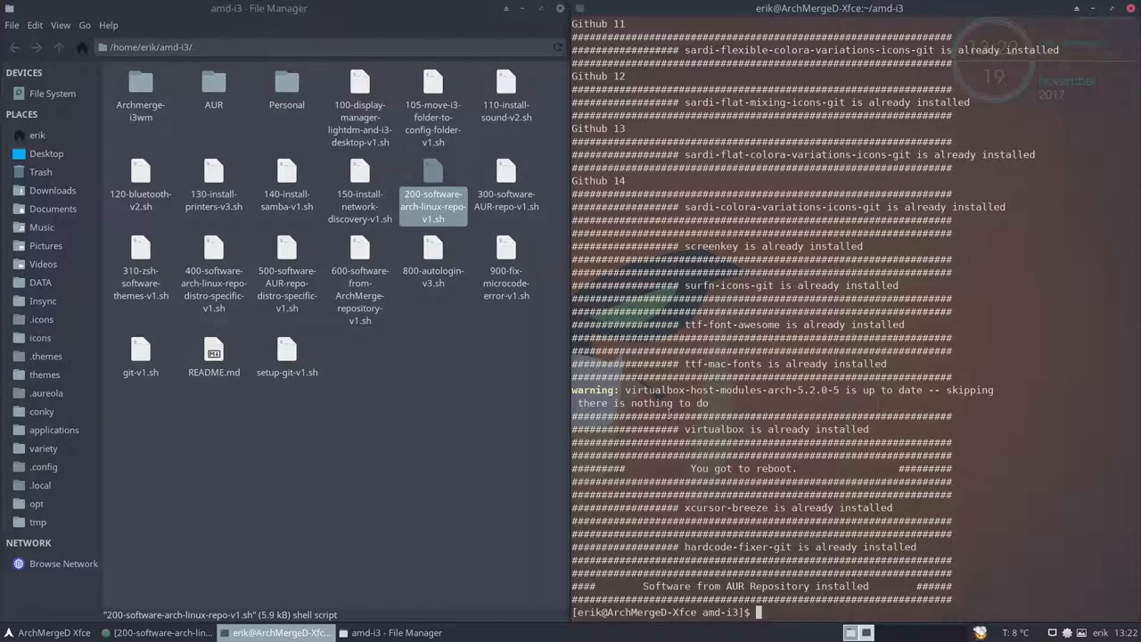
Step: Run the 400 and 500 distro-specific scripts, installing compton, nitrogen, slim and xfce-slimlock
type("./400-software-arch-linux-repo-distro-specific-v1.sh")
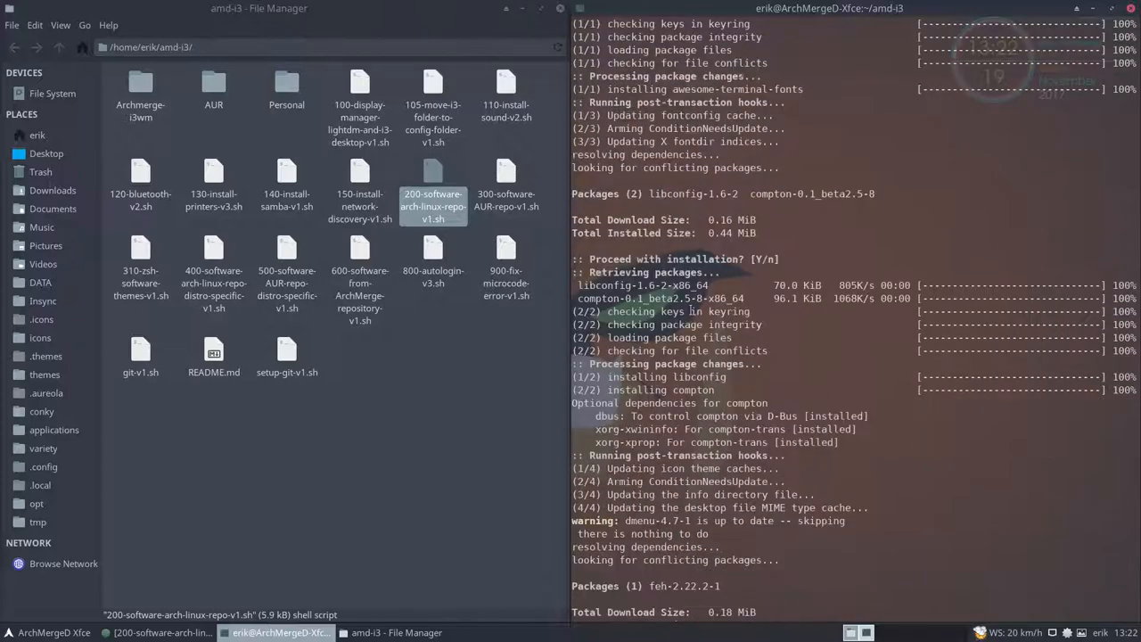
scroll("down", 3)
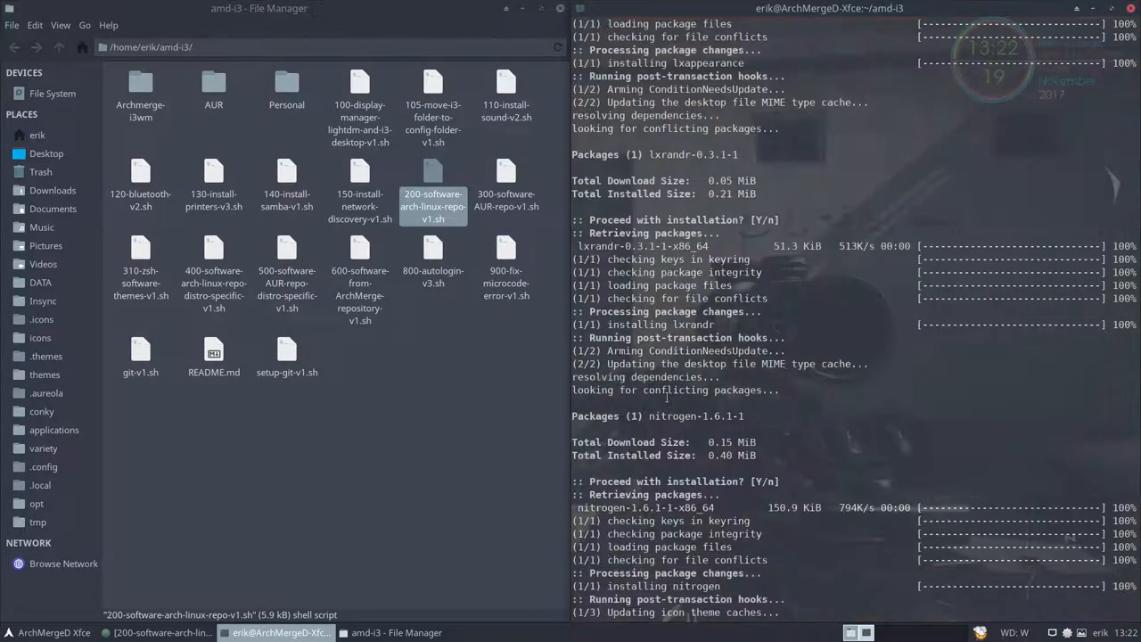
scroll("down", 3)
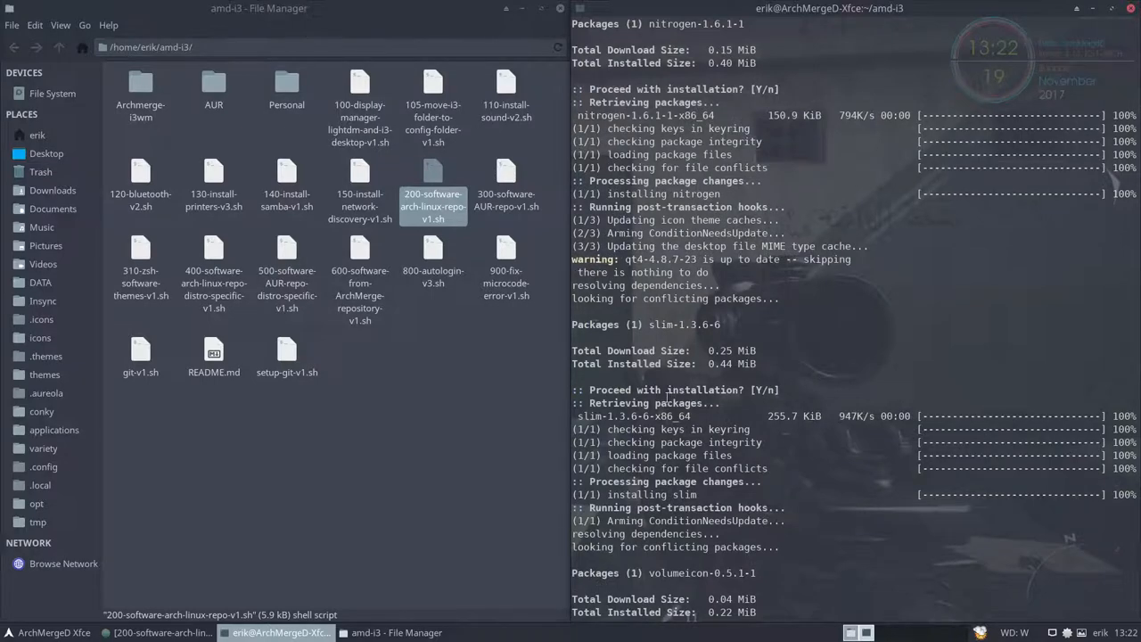
scroll("down", 3)
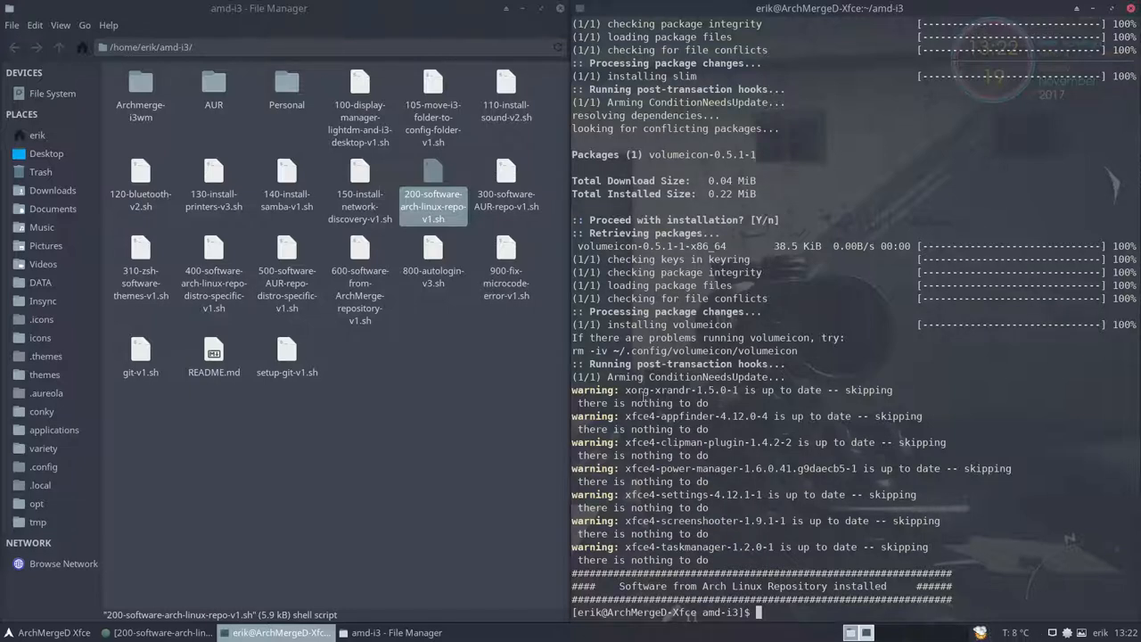
type("./")
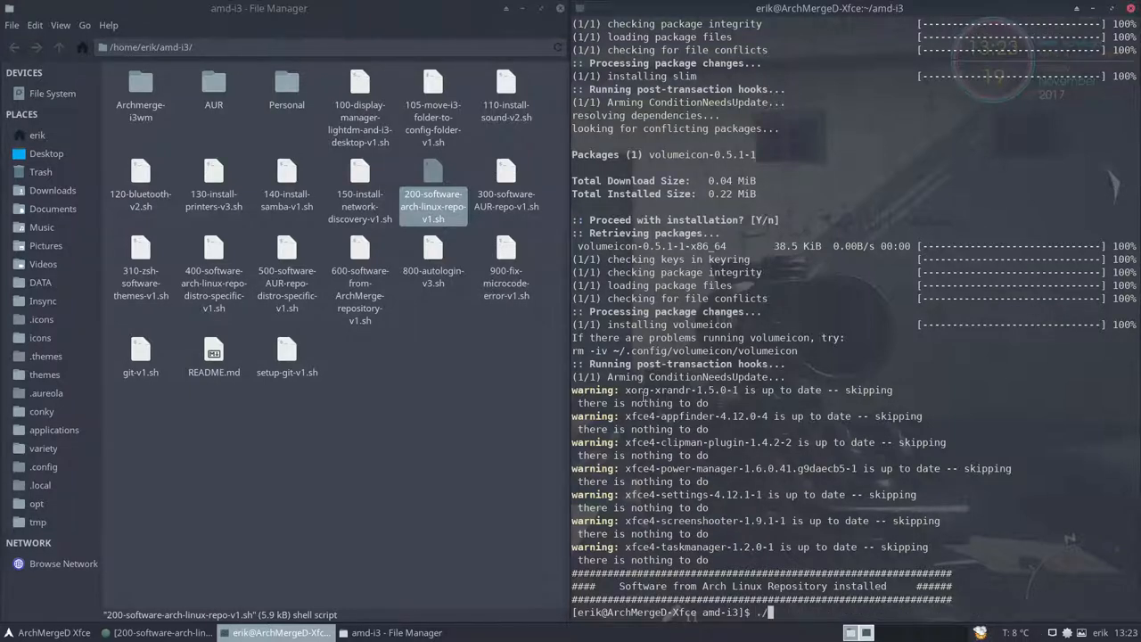
type("./500-software-AUR-repo-distro-specific-v1.sh")
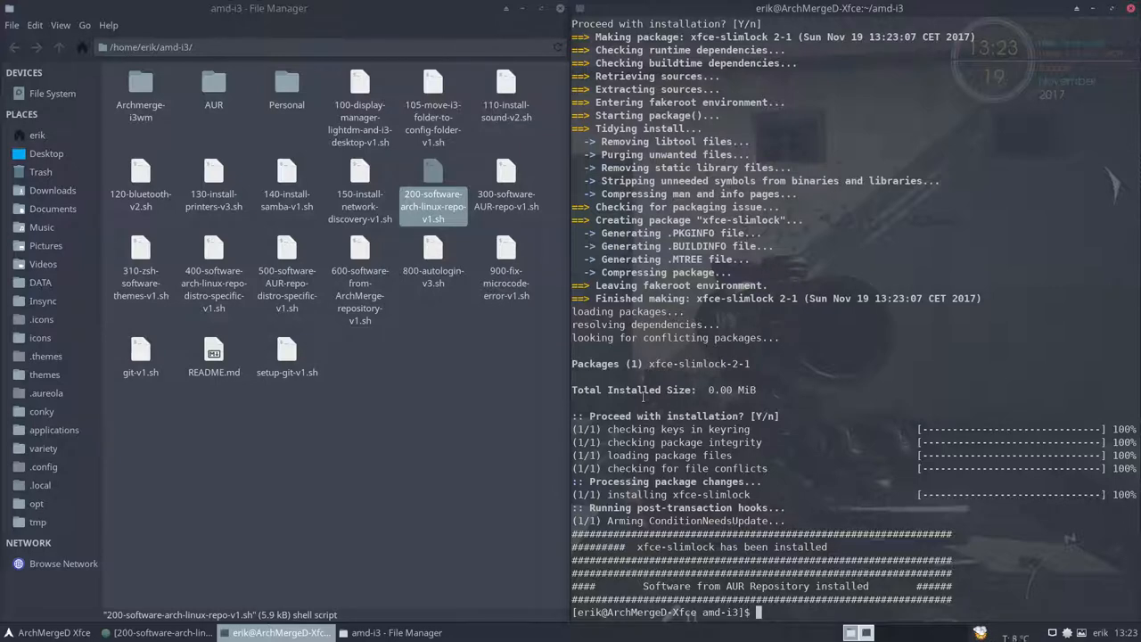
Step: Run ./600-software-from-ArchMerge-repository-v1.sh and answer n to reinstalling the plank themes
type("./600-software-from-ArchMerge-repository-v1.sh")
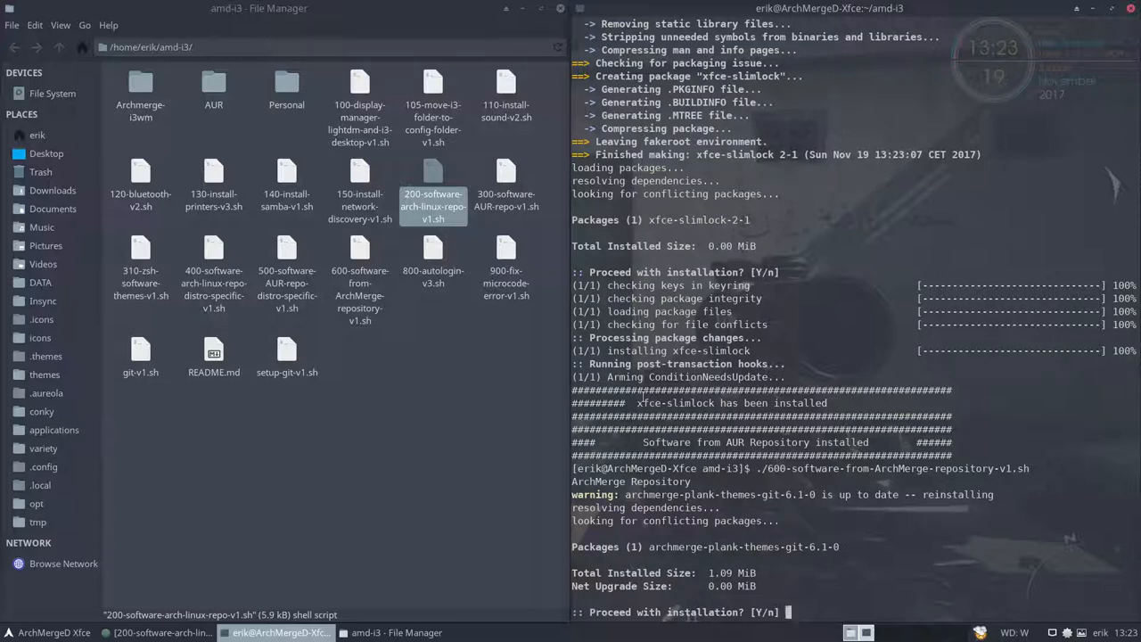
type("n")
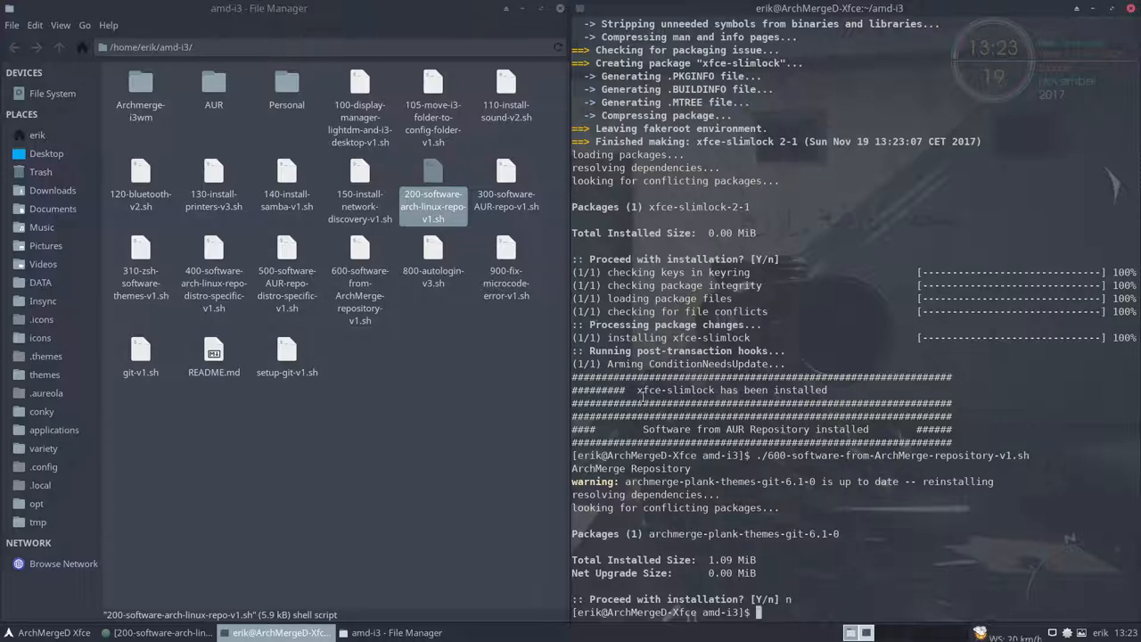
left_click(360, 258)
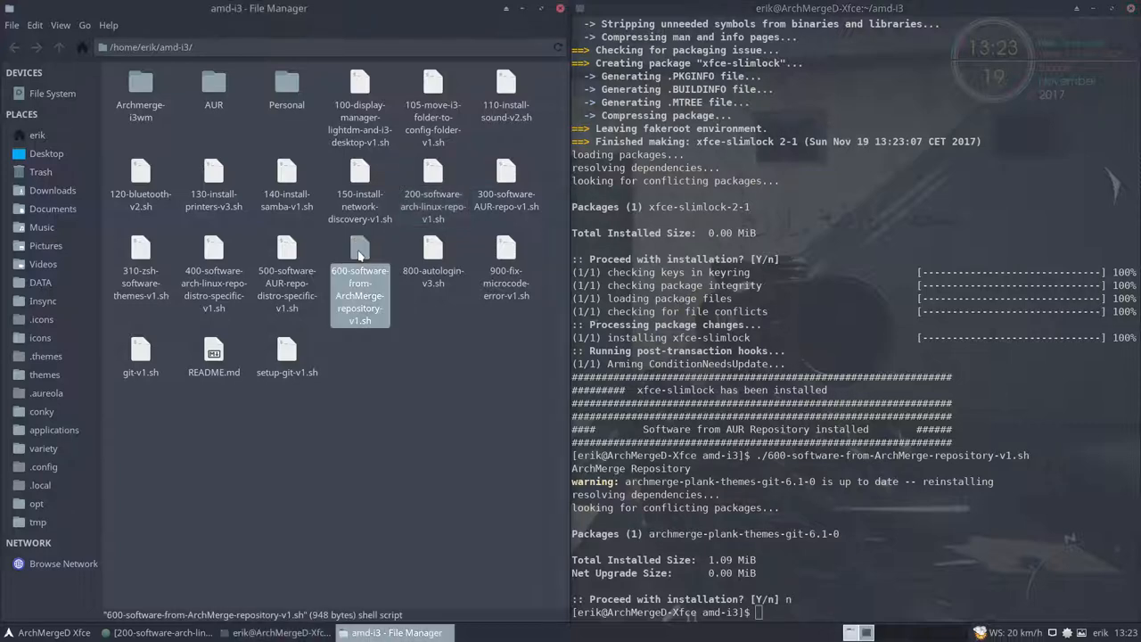
double_click(361, 257)
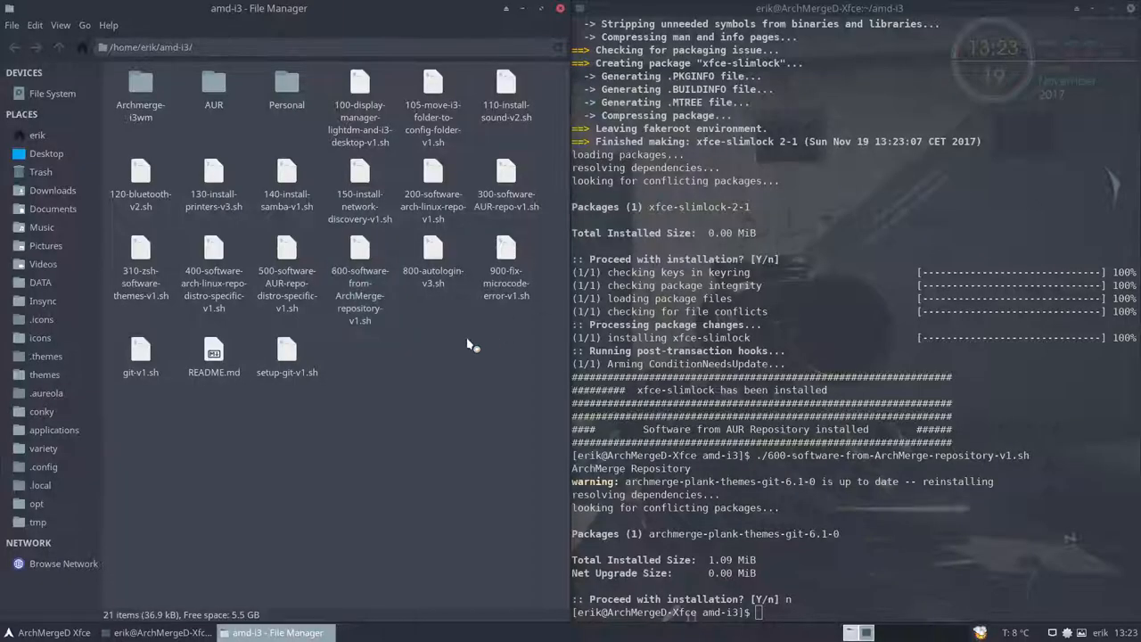
Step: In the Personal folder, select 400-install-xfce-settings-v1.sh and 410-install-thunar-settings-v1.sh together
left_click(431, 264)
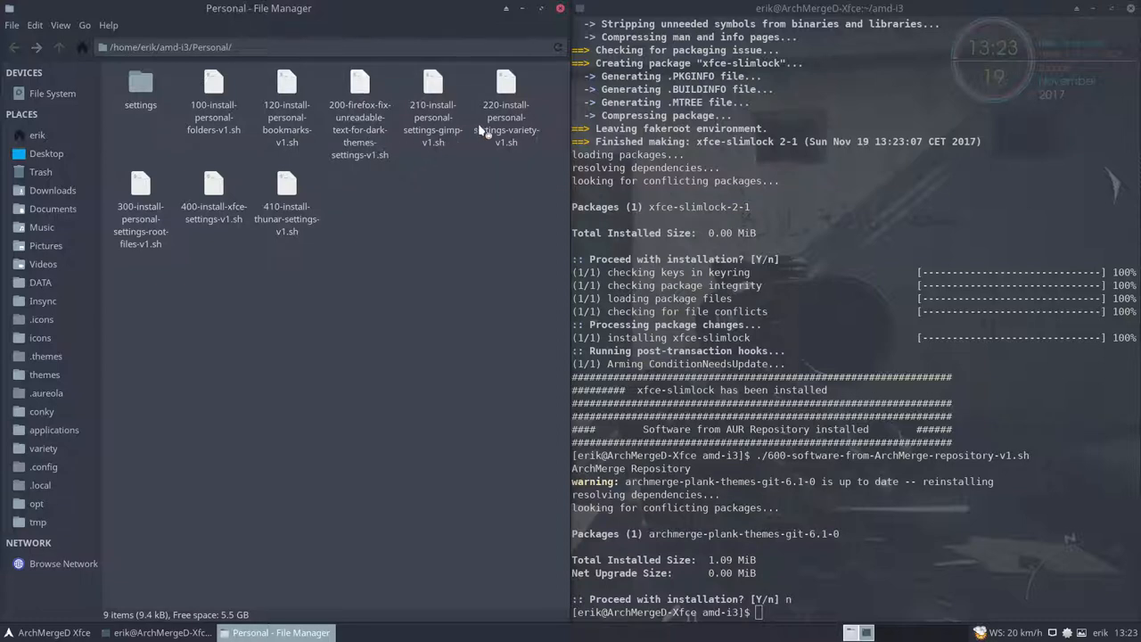
mouse_move(239, 221)
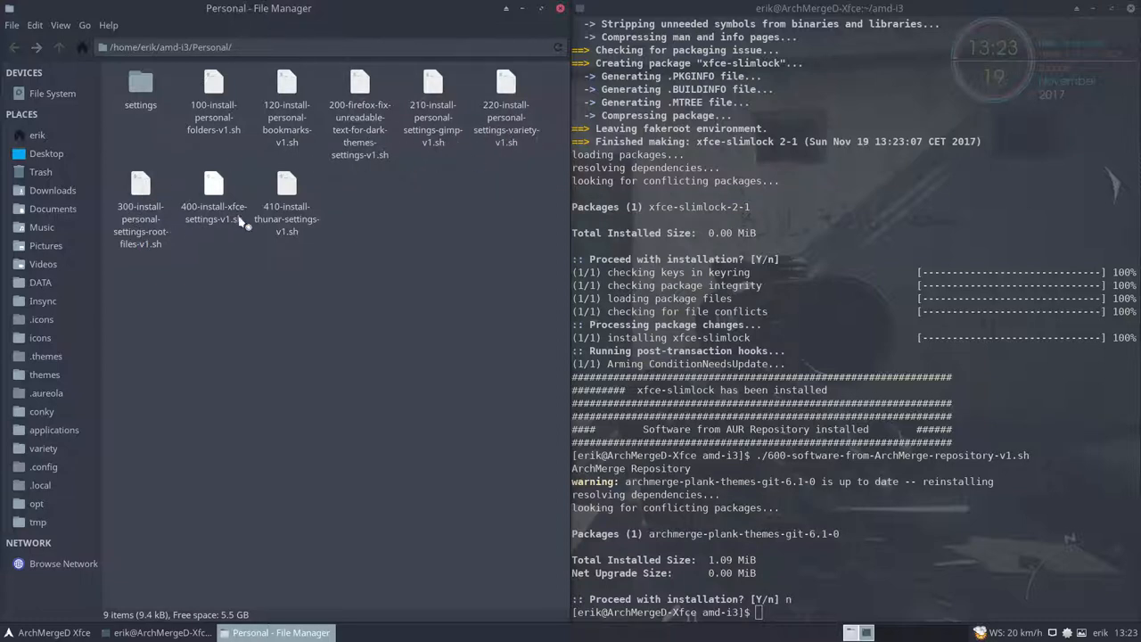
mouse_move(303, 228)
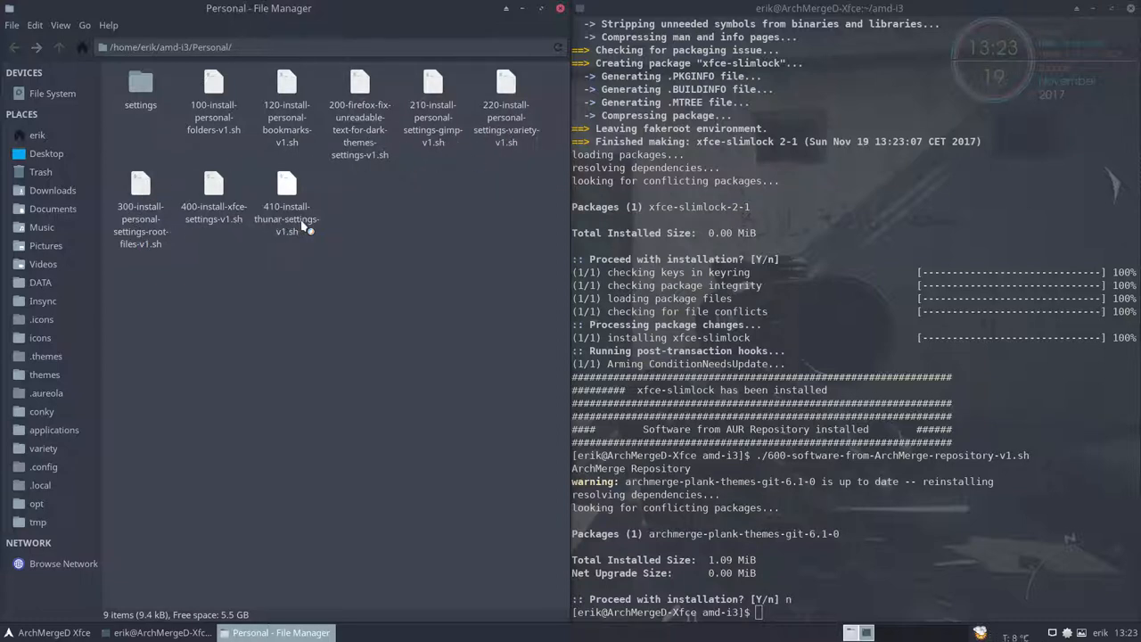
left_click(214, 189)
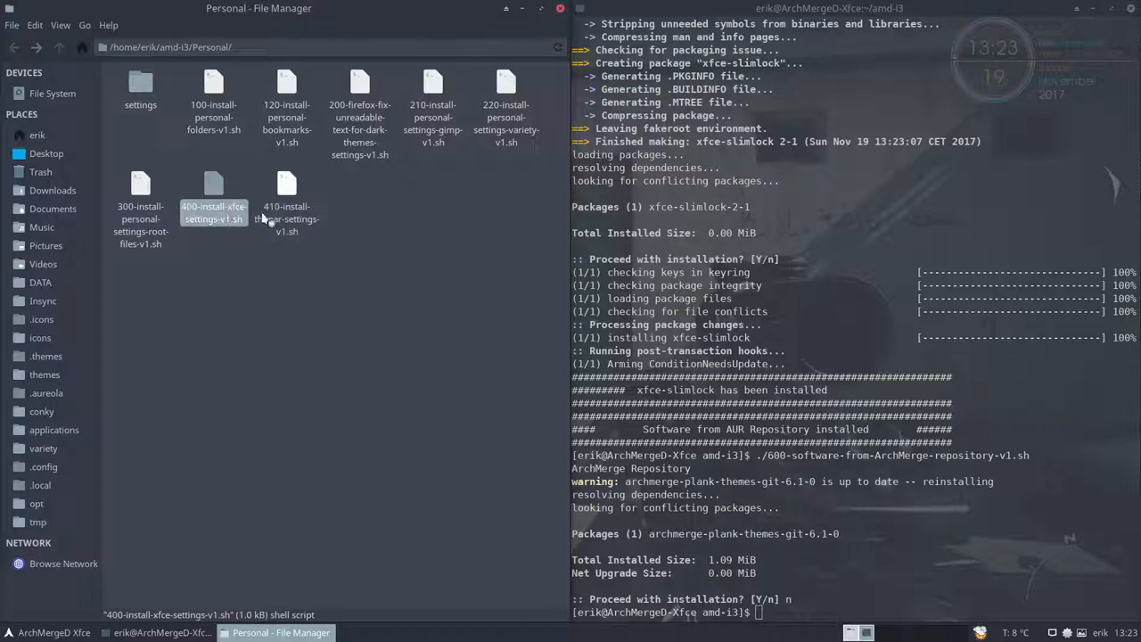
left_click(285, 200)
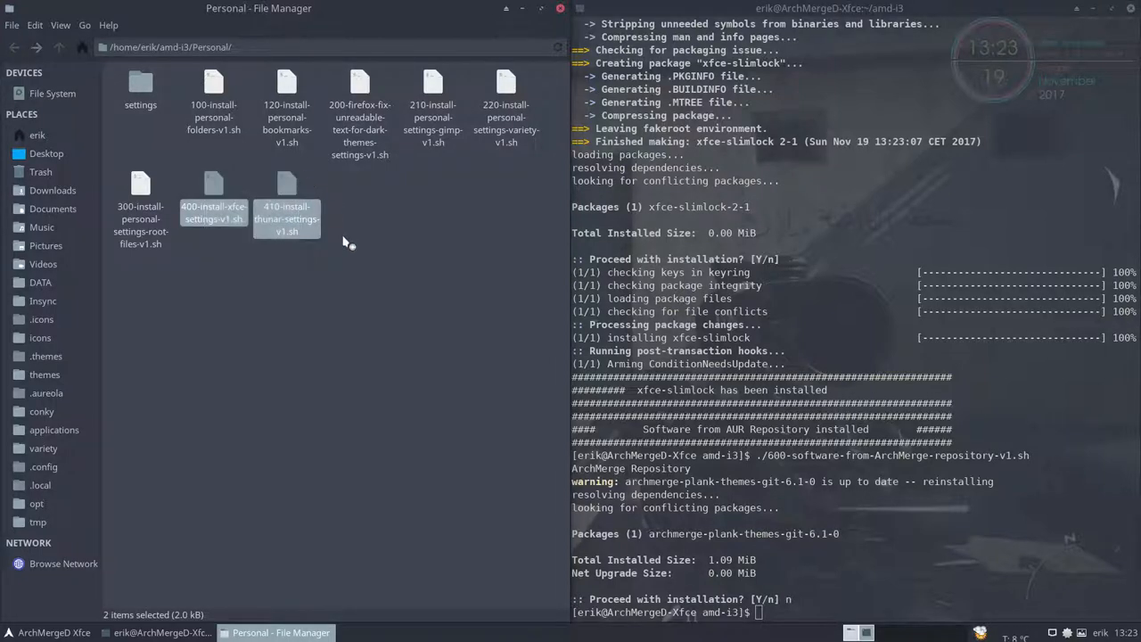
mouse_move(546, 61)
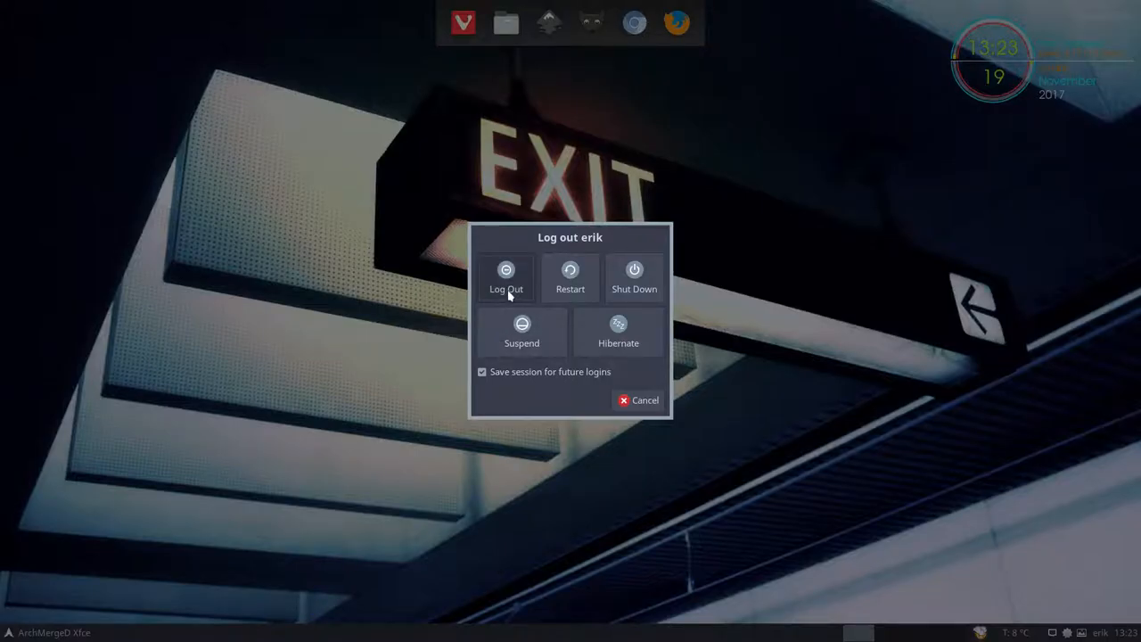
Step: Log out of Xfce and log back in through the login manager with the password
left_click(505, 277)
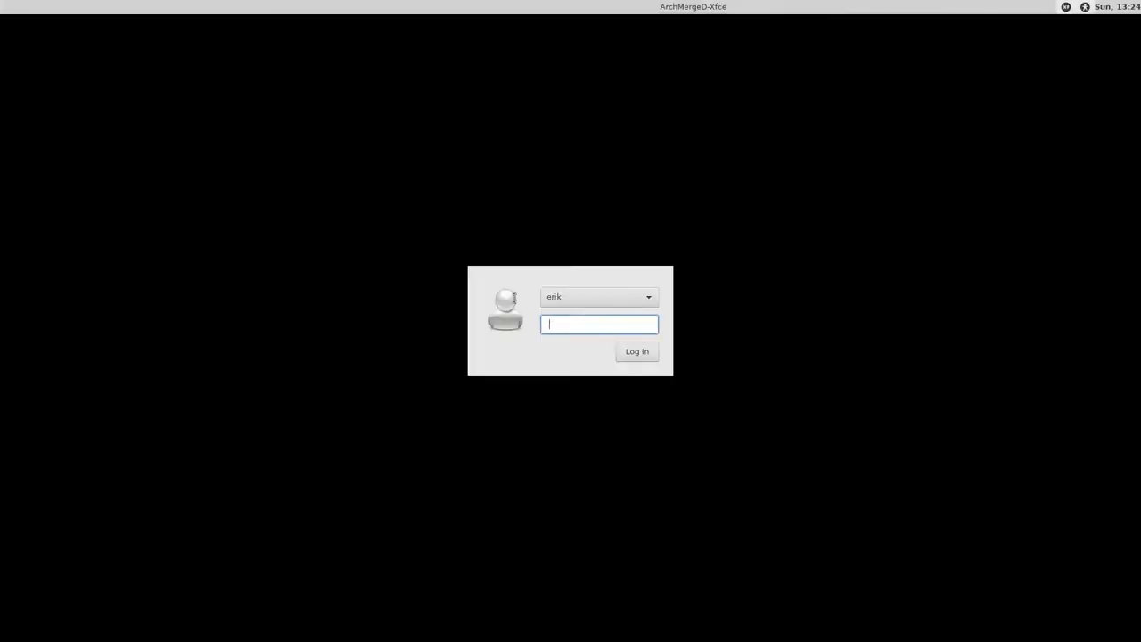
mouse_move(585, 328)
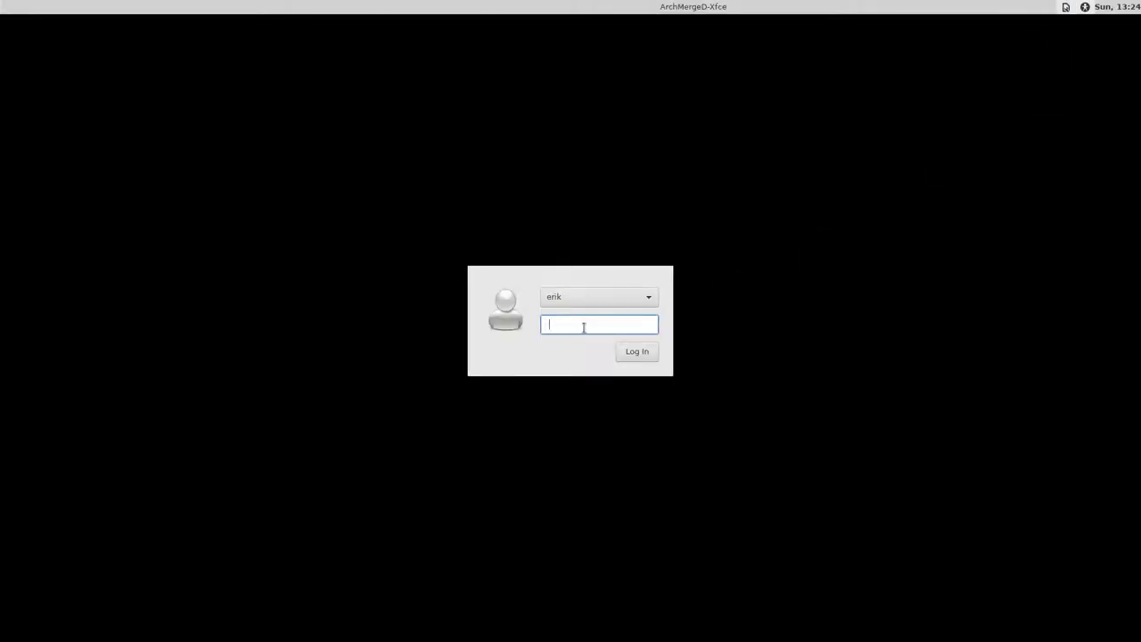
type("••")
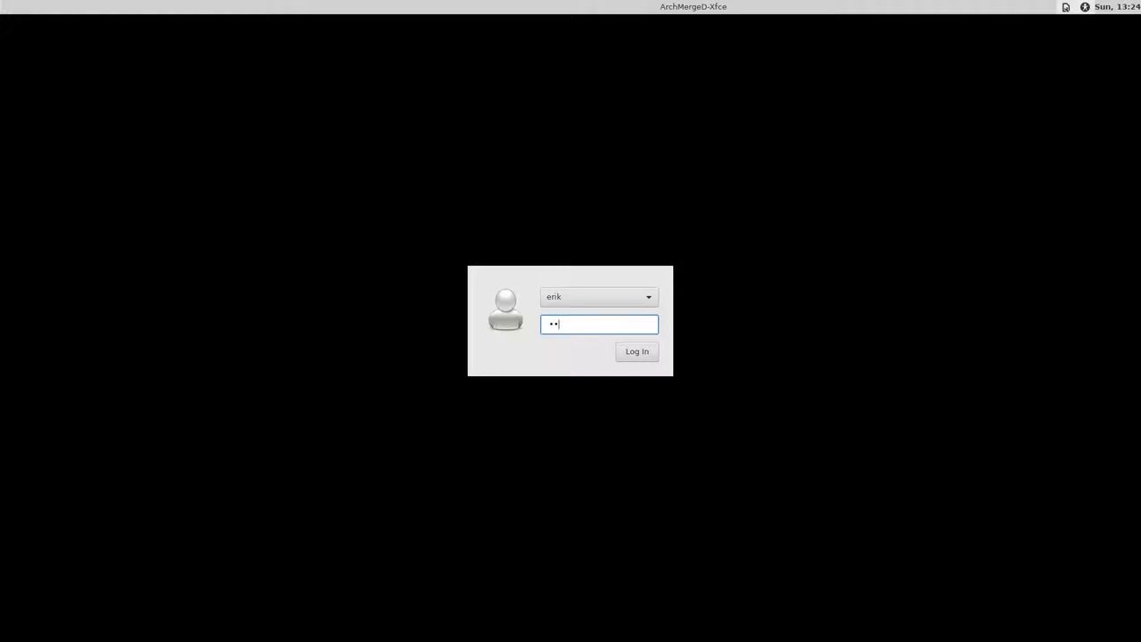
left_click(637, 352)
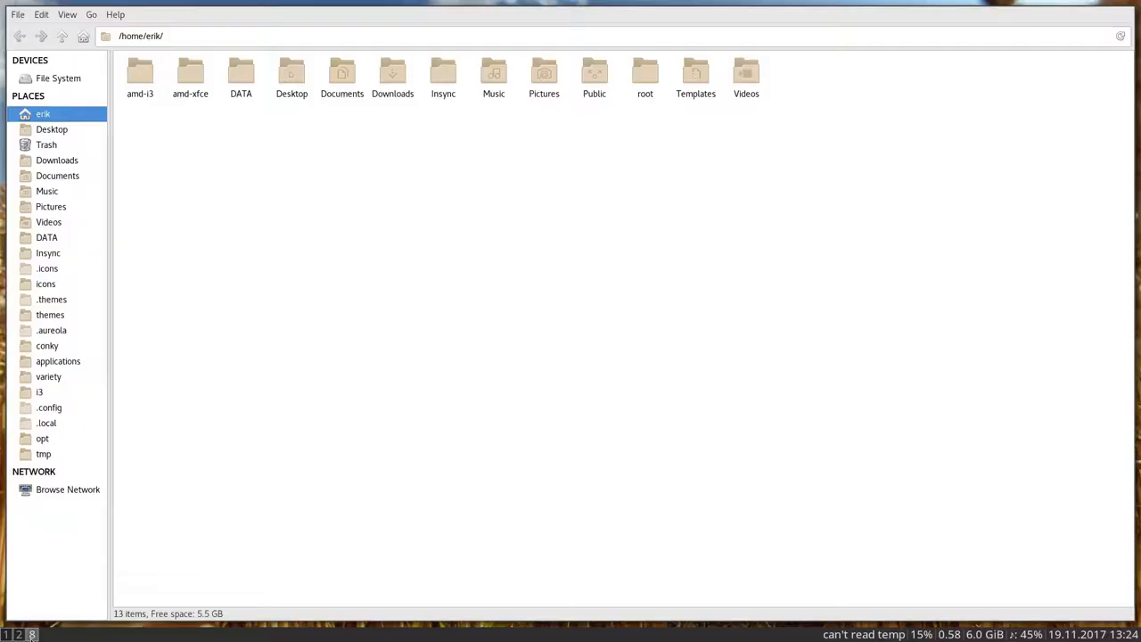
mouse_move(517, 365)
type("lx")
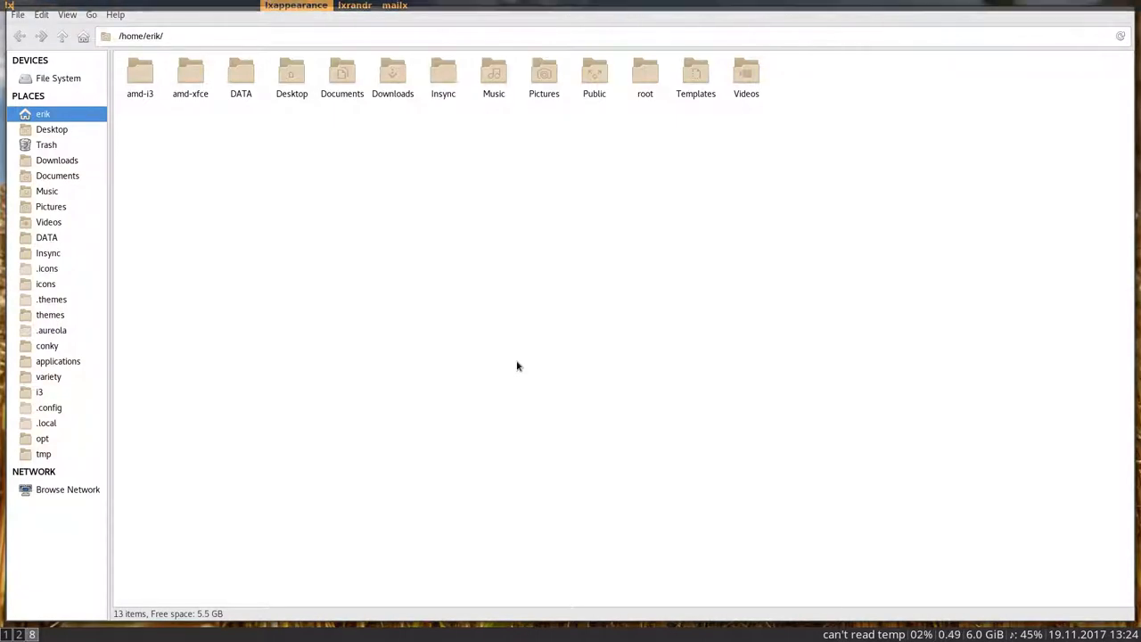
Step: Apply the Sardi Colora Aquamarine icon theme in lxappearance alongside the Arc-Dark widget theme
left_click(296, 6)
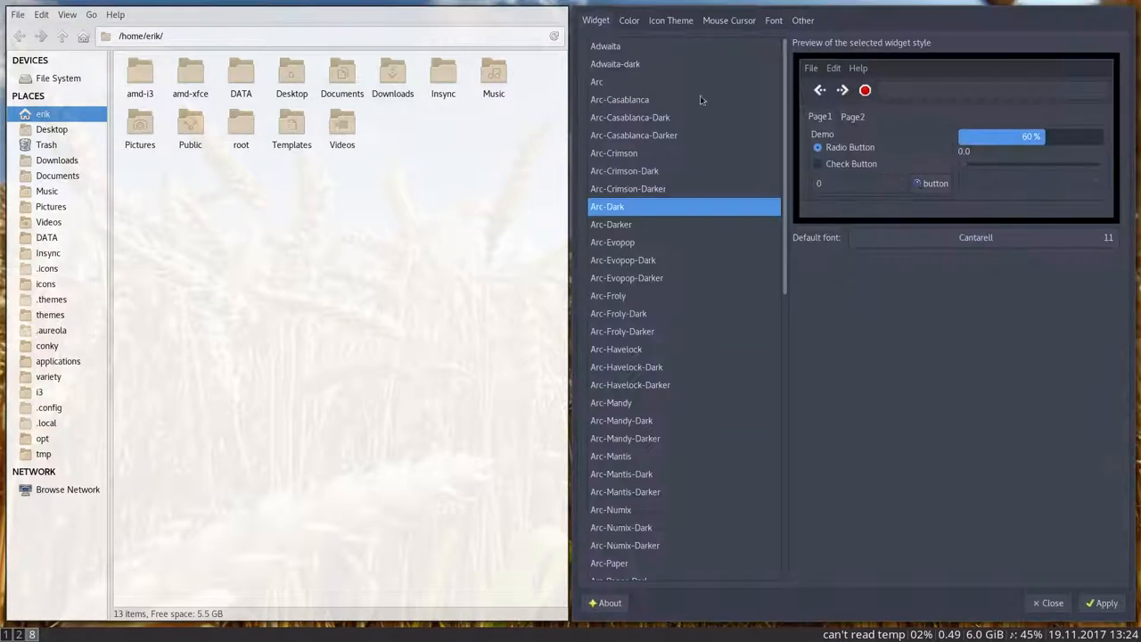
left_click(671, 19)
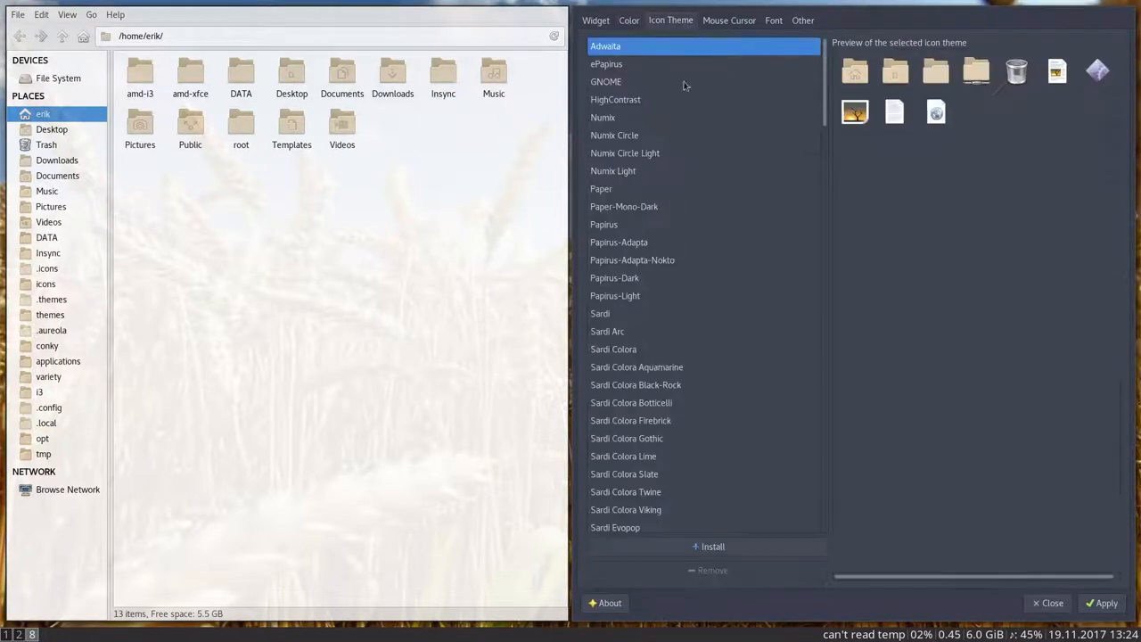
left_click(636, 367)
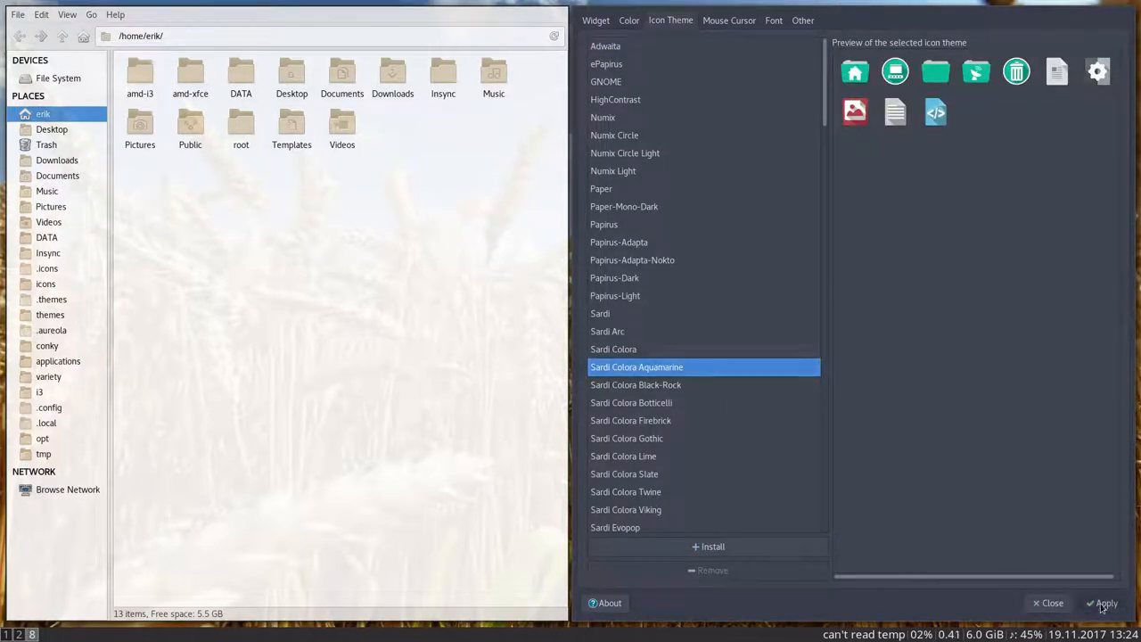
left_click(727, 20)
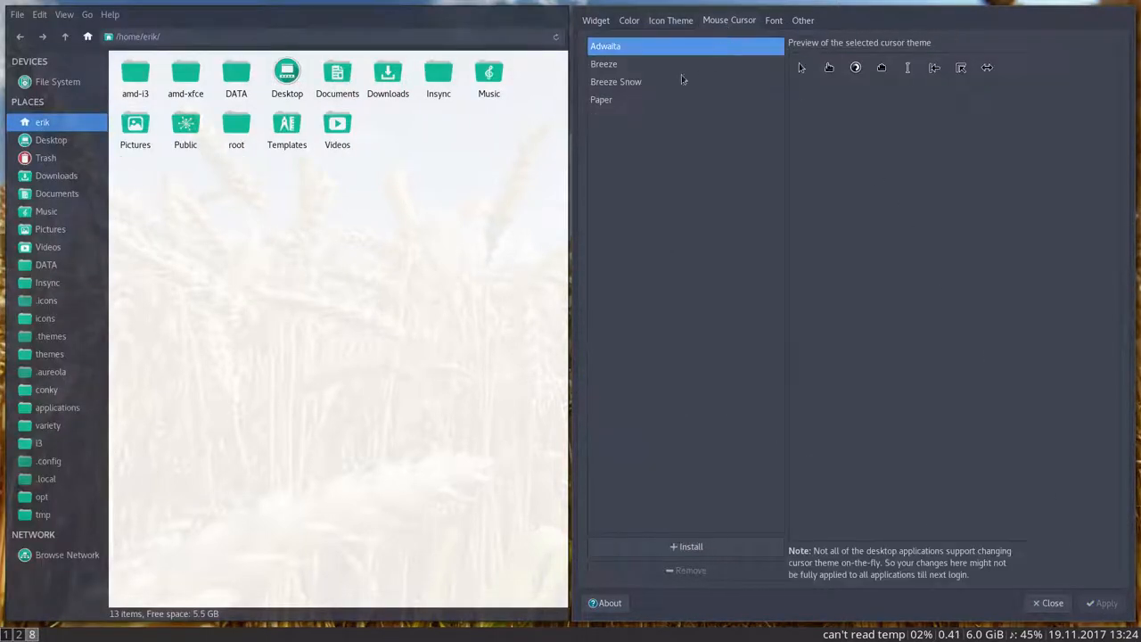
left_click(616, 82)
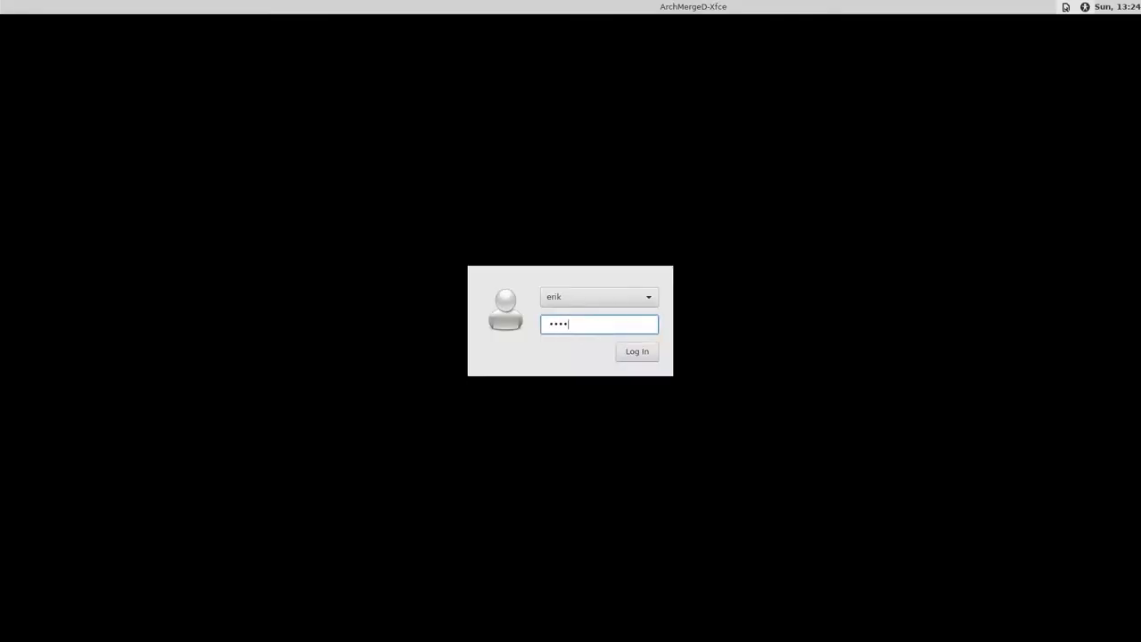
Step: Log back into the restyled session and permanently empty the Trash from Thunar's sidebar
left_click(636, 351)
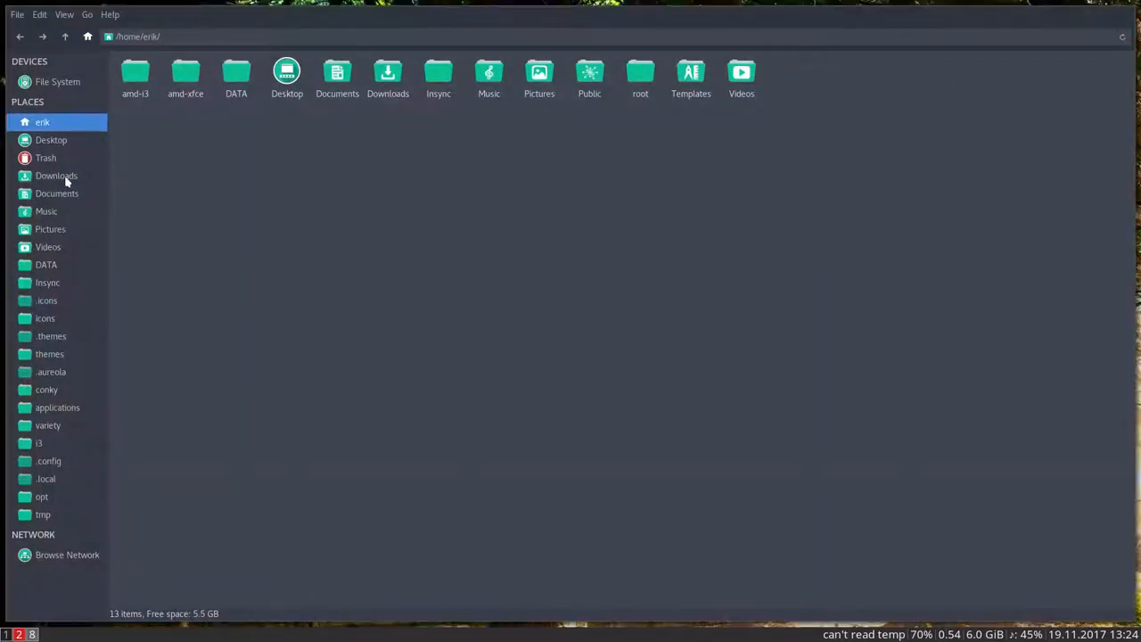
right_click(47, 157)
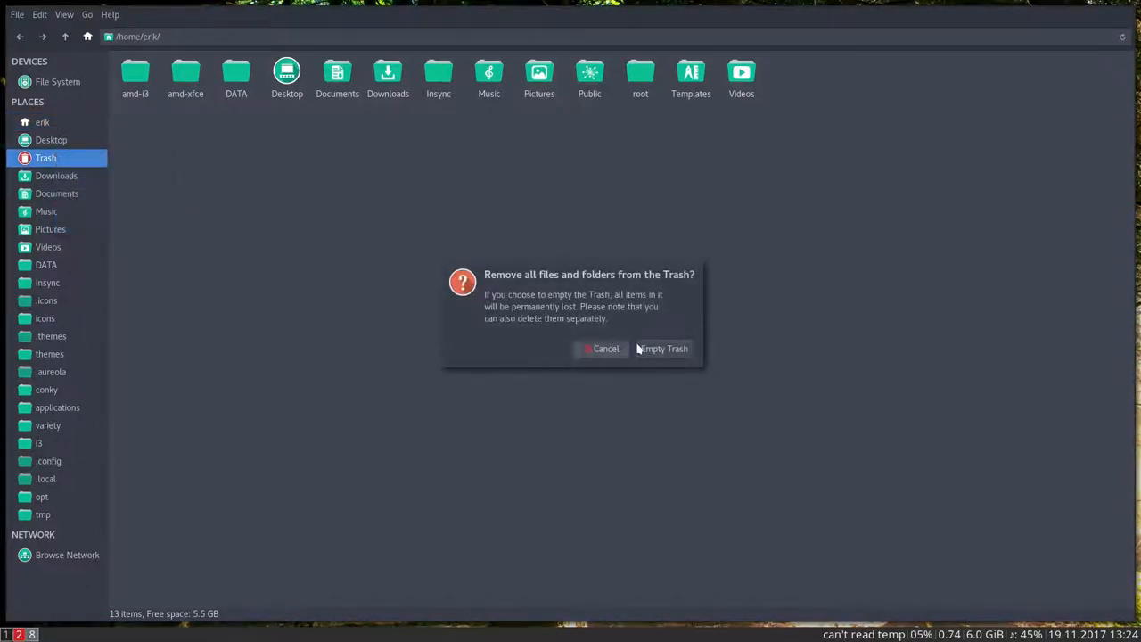
left_click(663, 348)
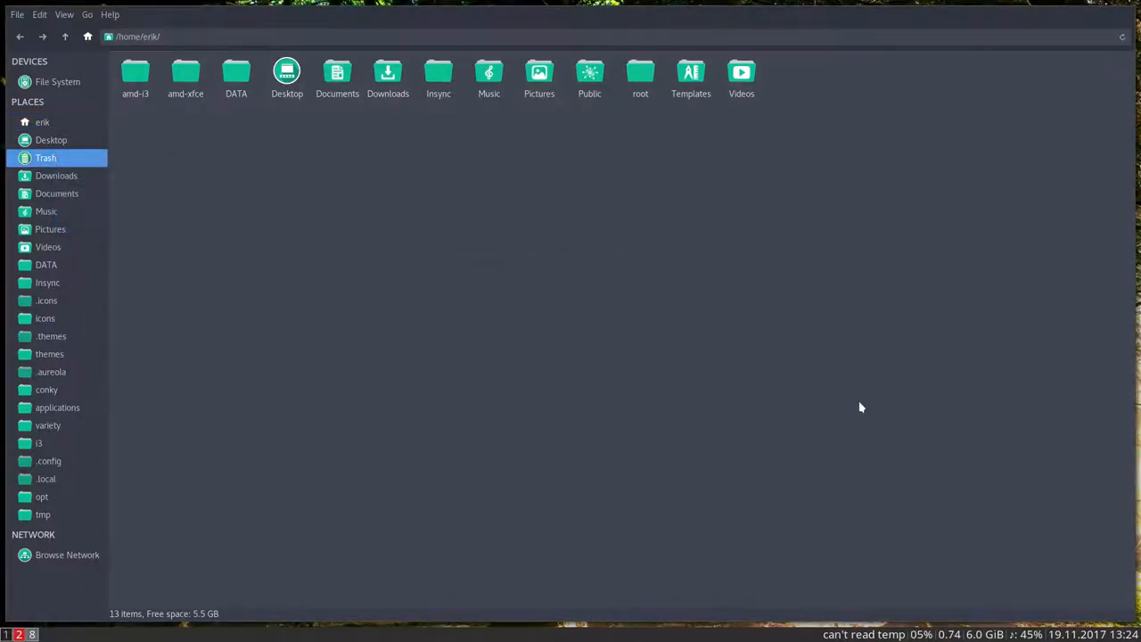